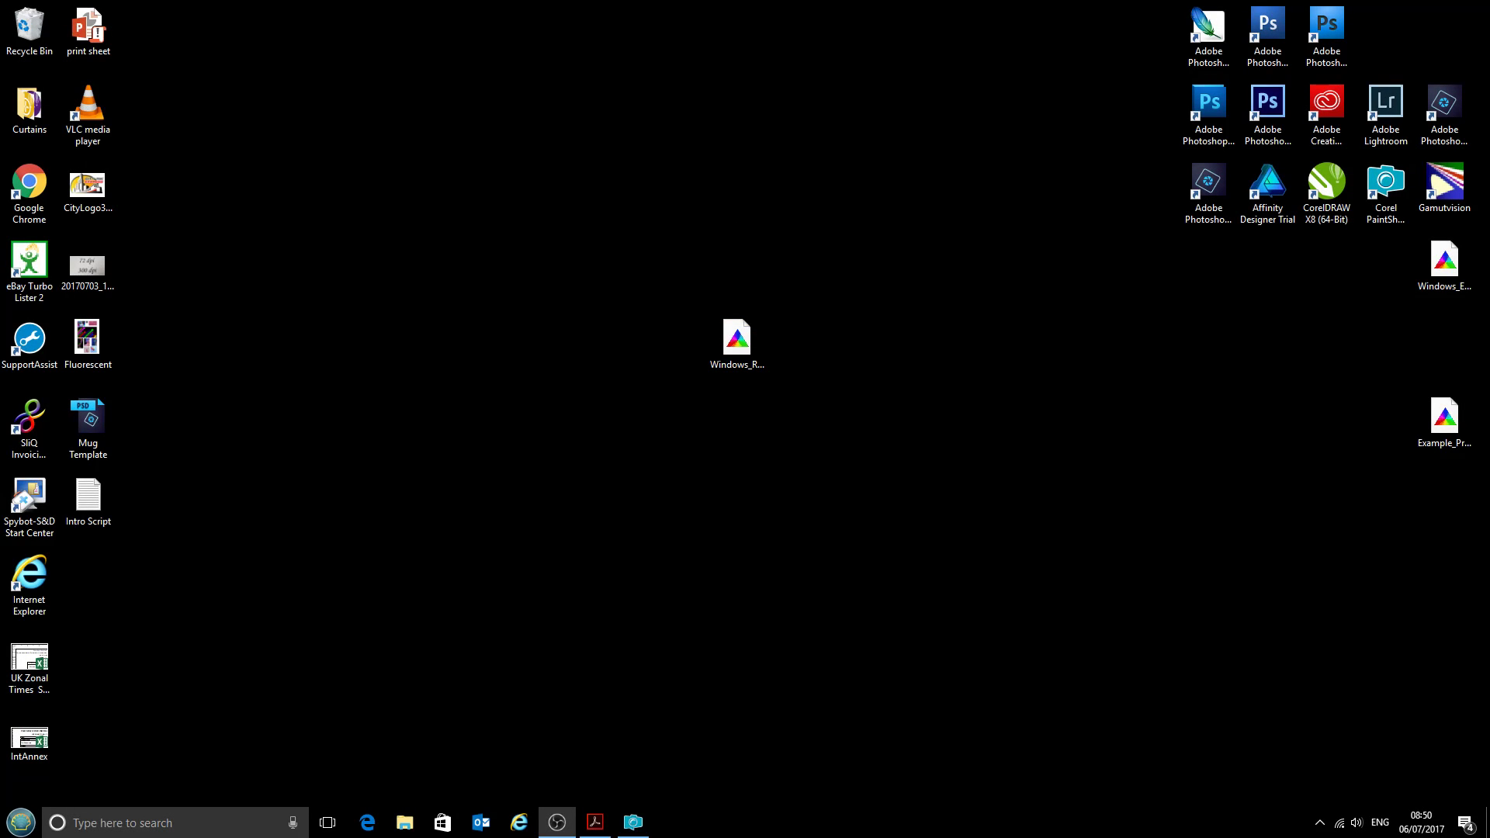
mouse_move(1208, 832)
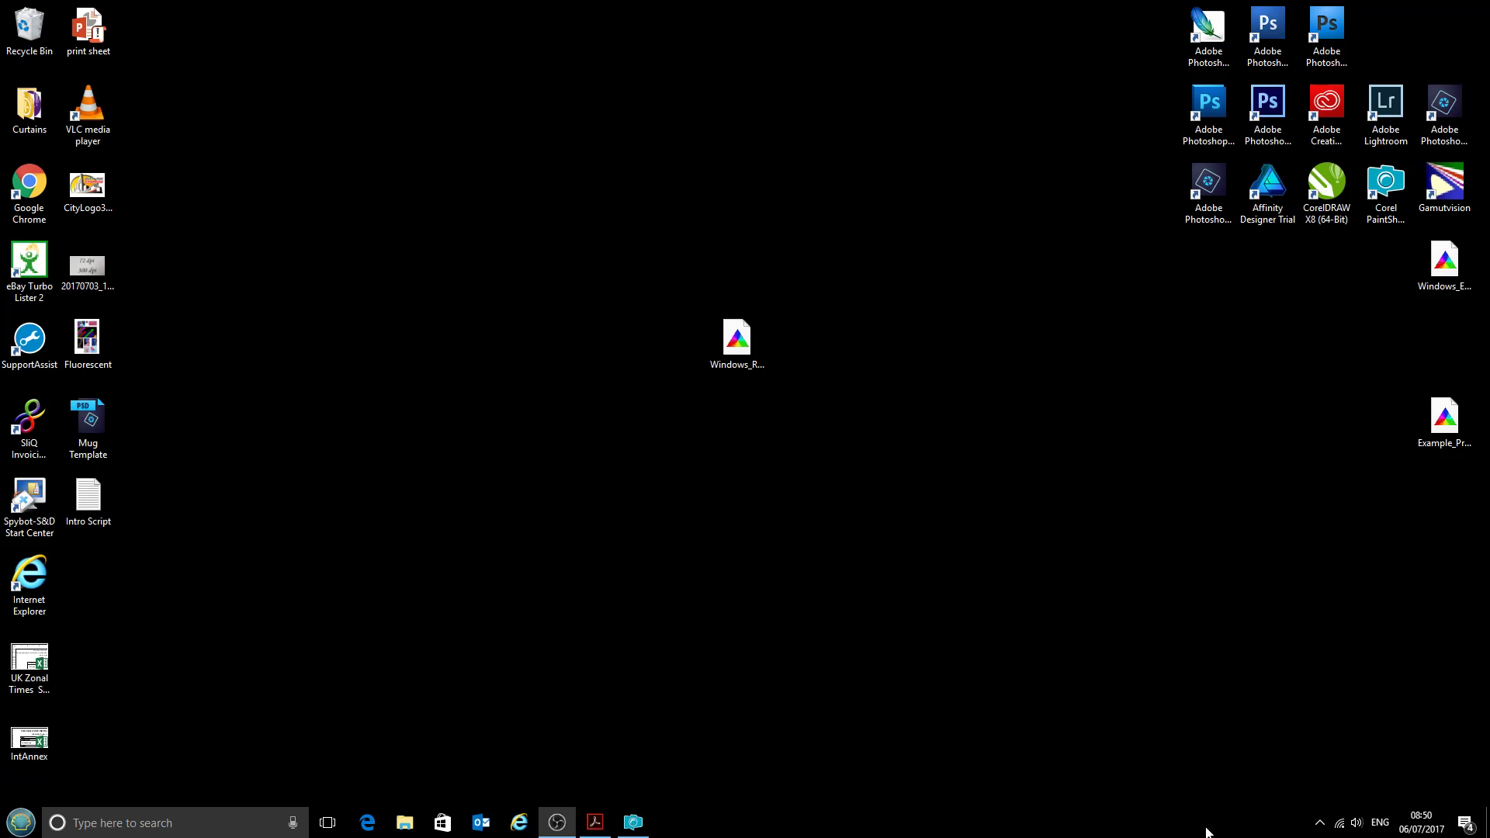
Select the Ricoh SG3110DN CityInk Express A4 profile file and bring up its install options
click(737, 337)
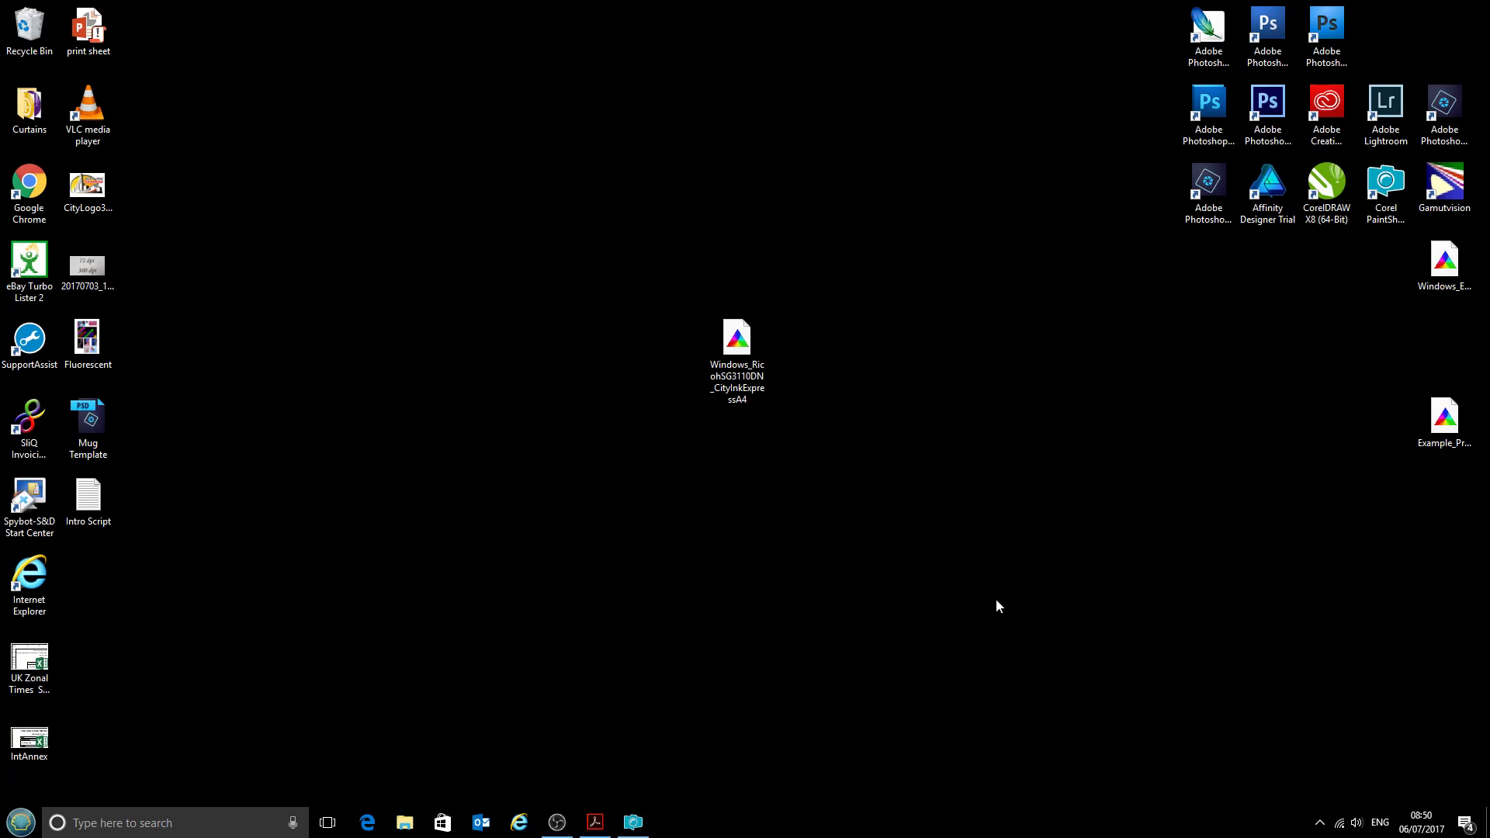
mouse_move(827, 318)
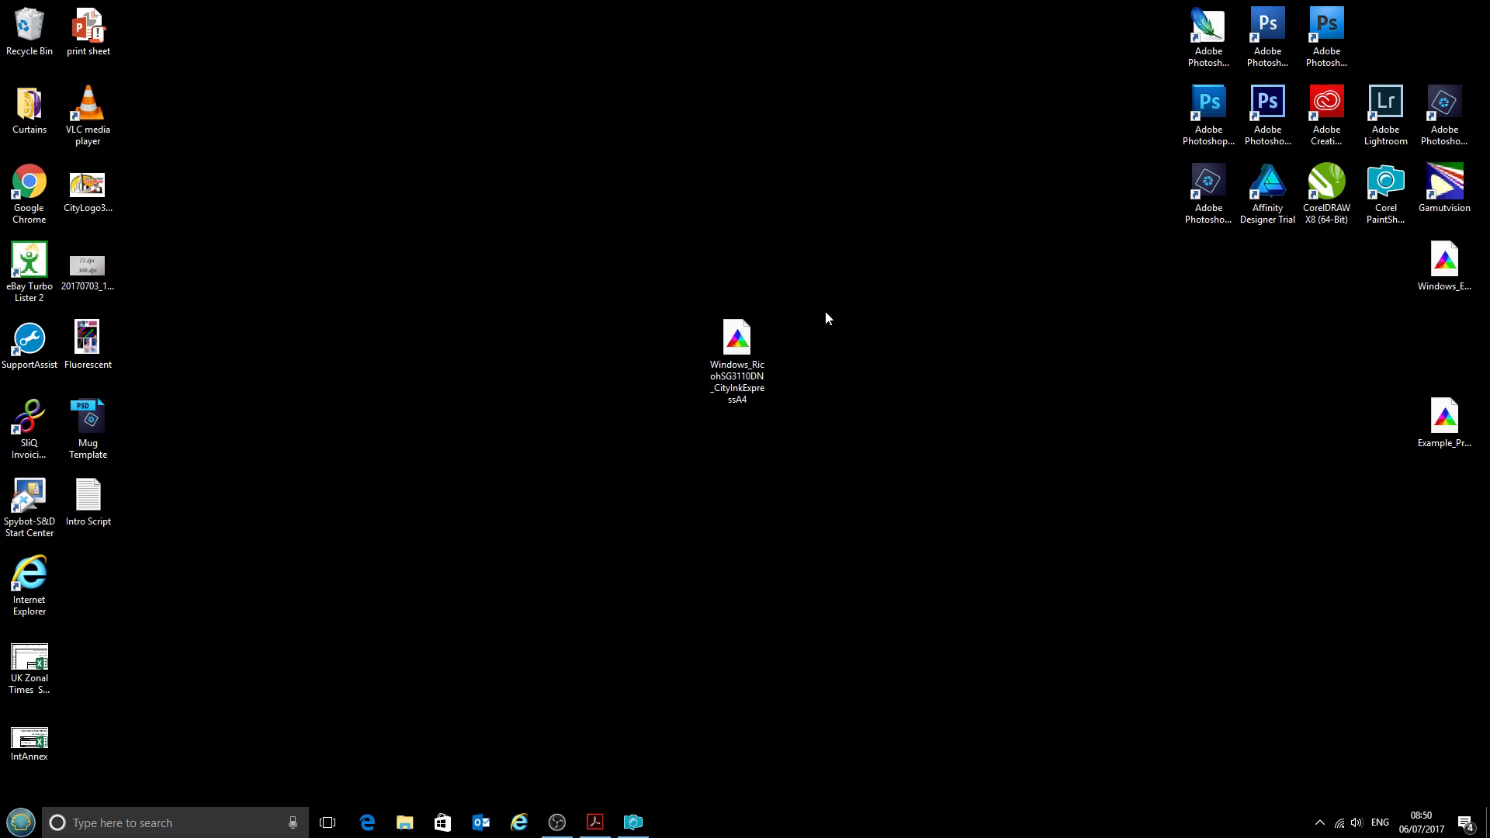
click(736, 337)
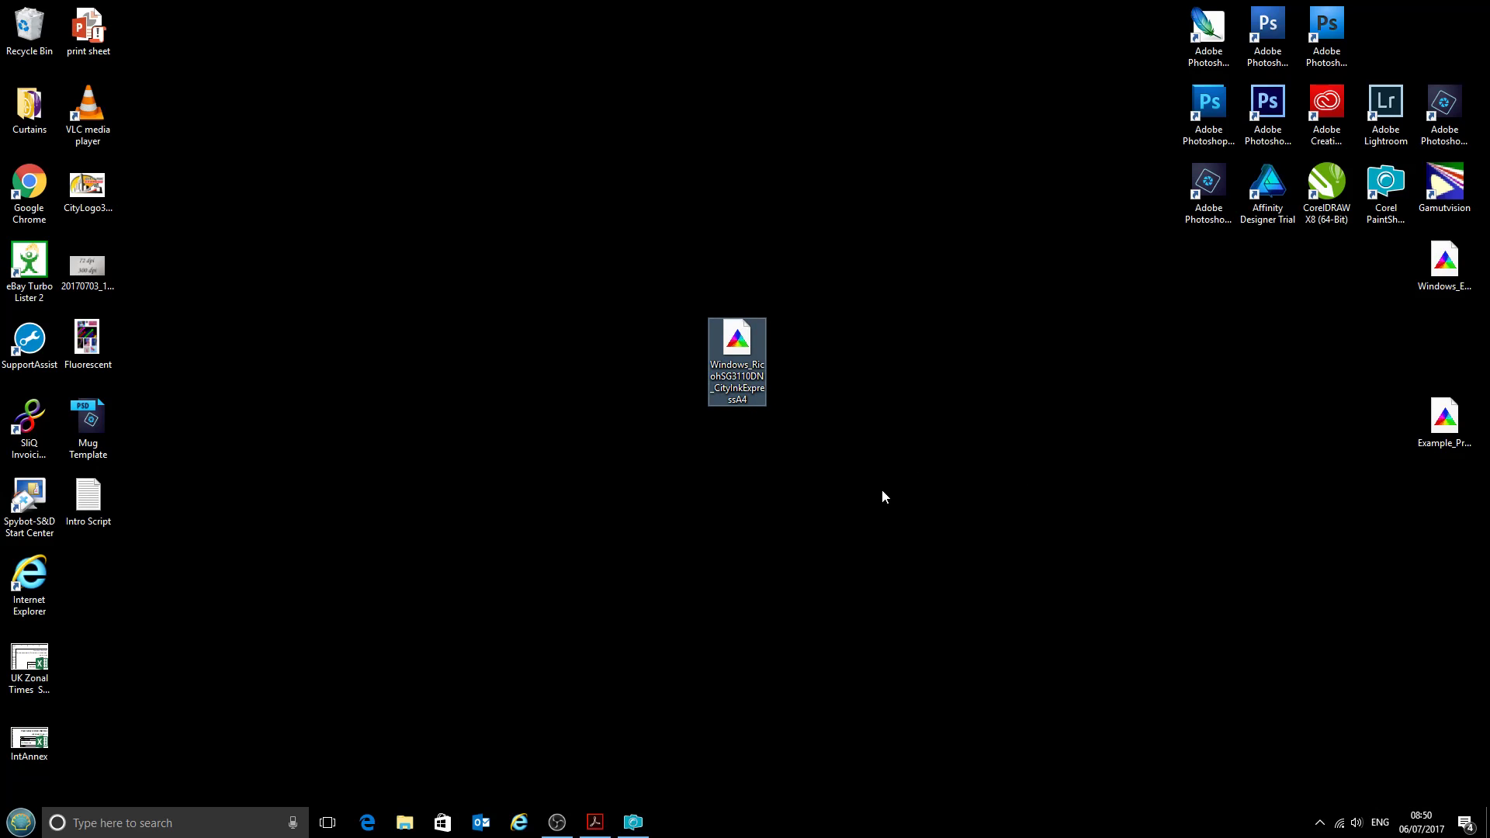
mouse_move(834, 443)
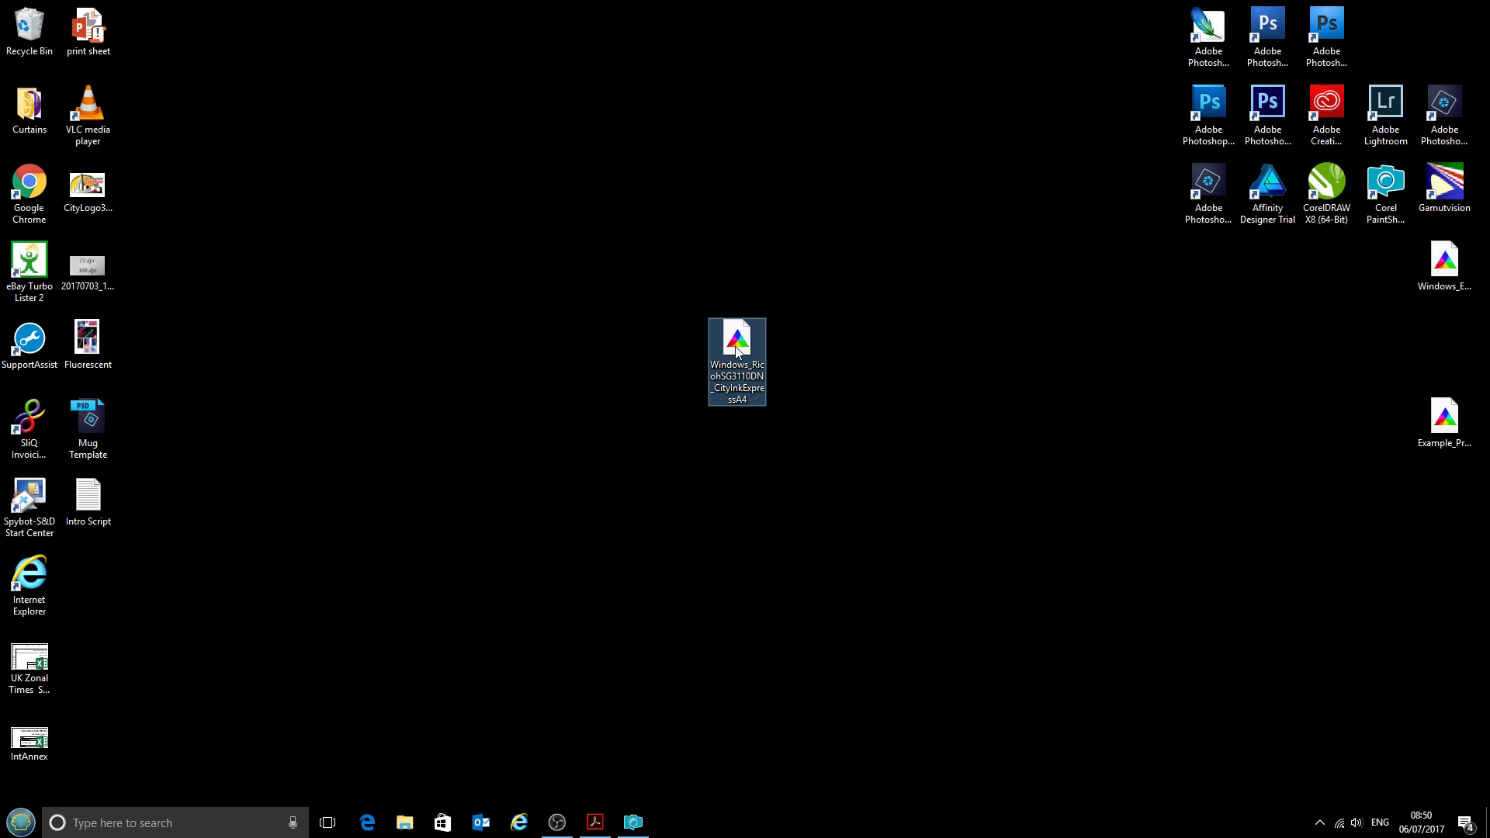
right_click(737, 348)
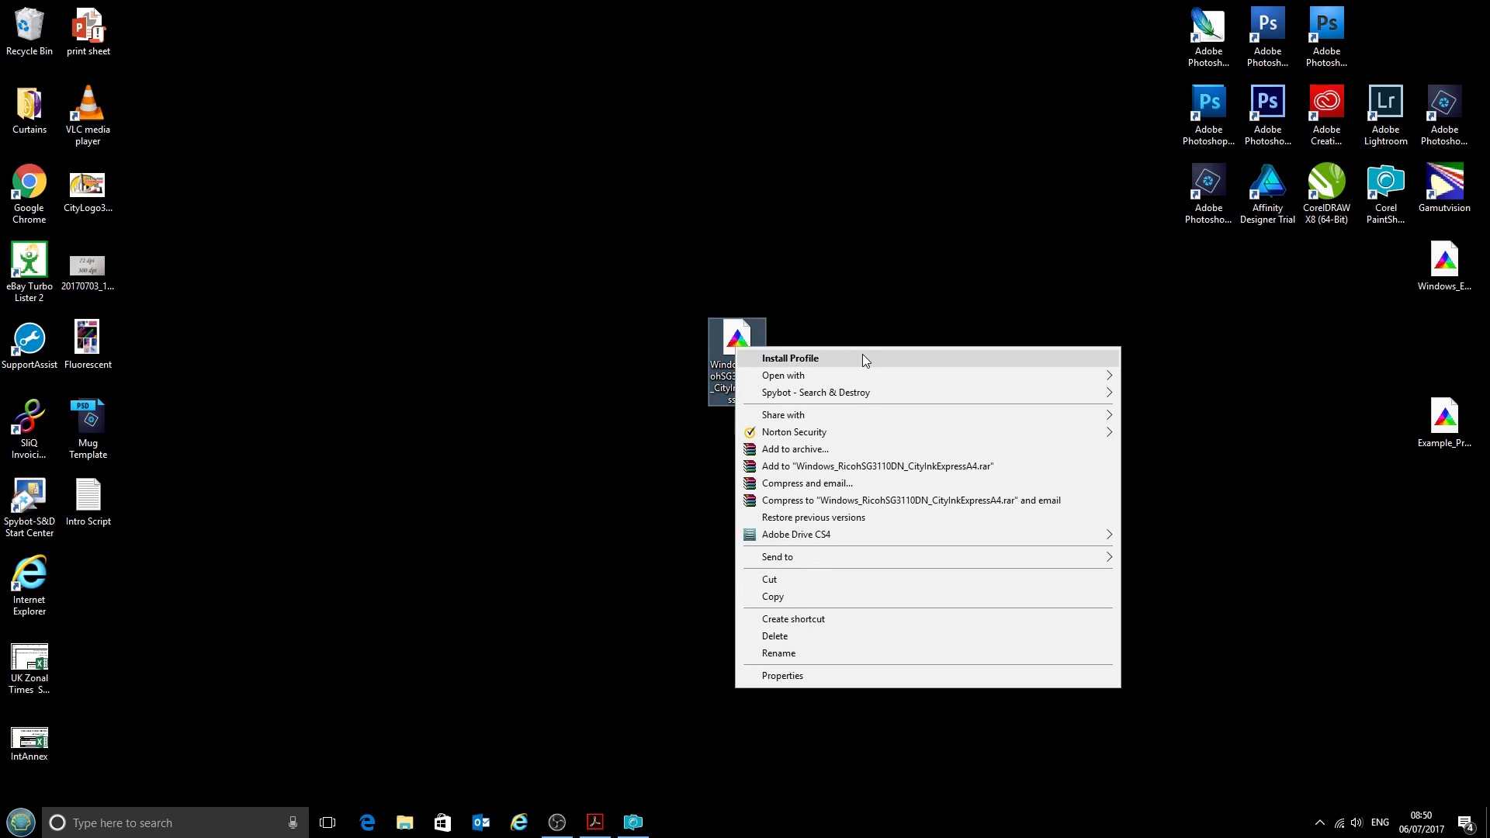
mouse_move(872, 366)
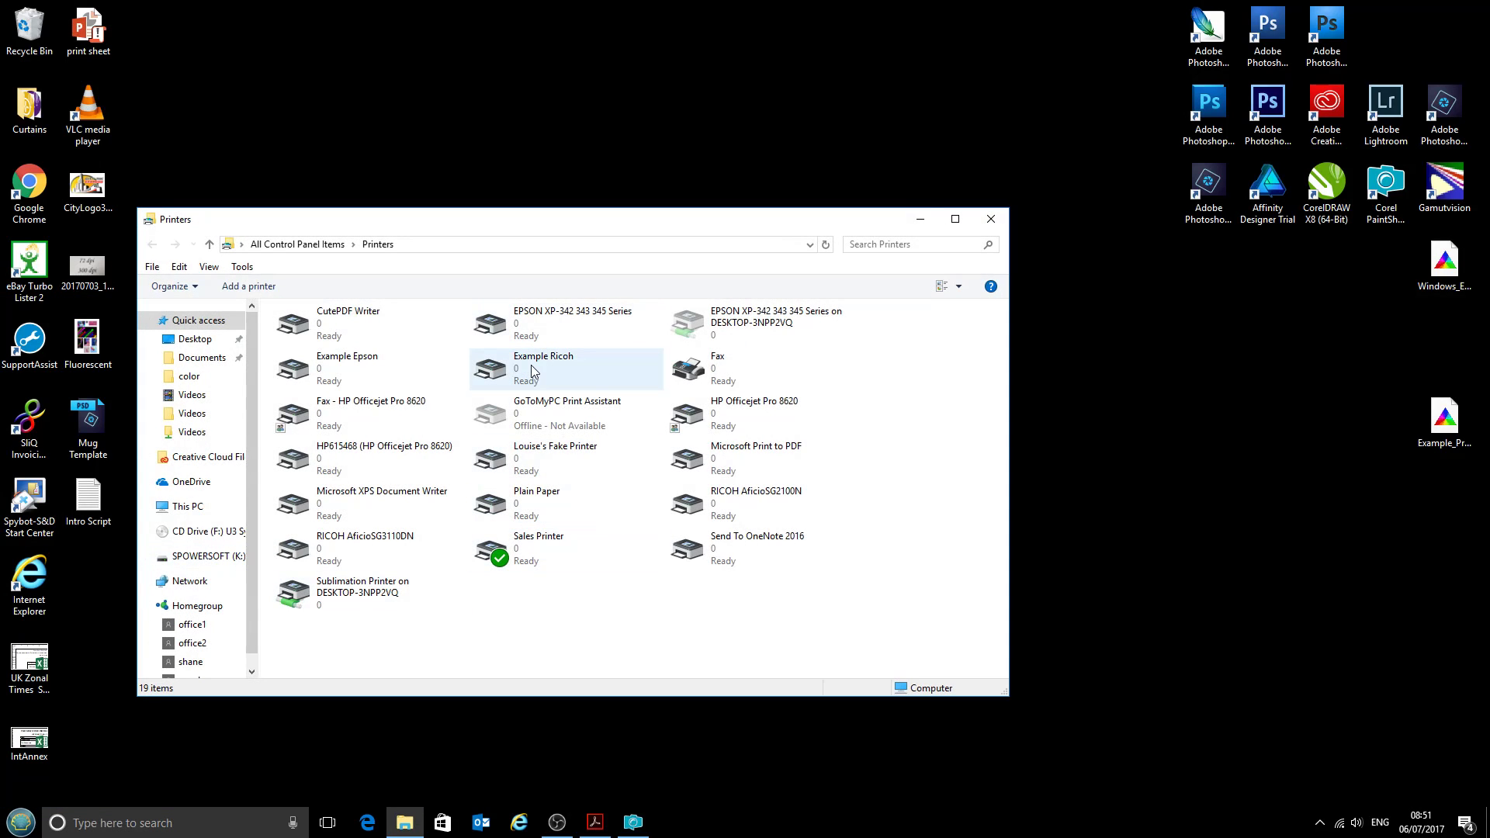
Make Example Ricoh the default printer and open its Properties
click(543, 368)
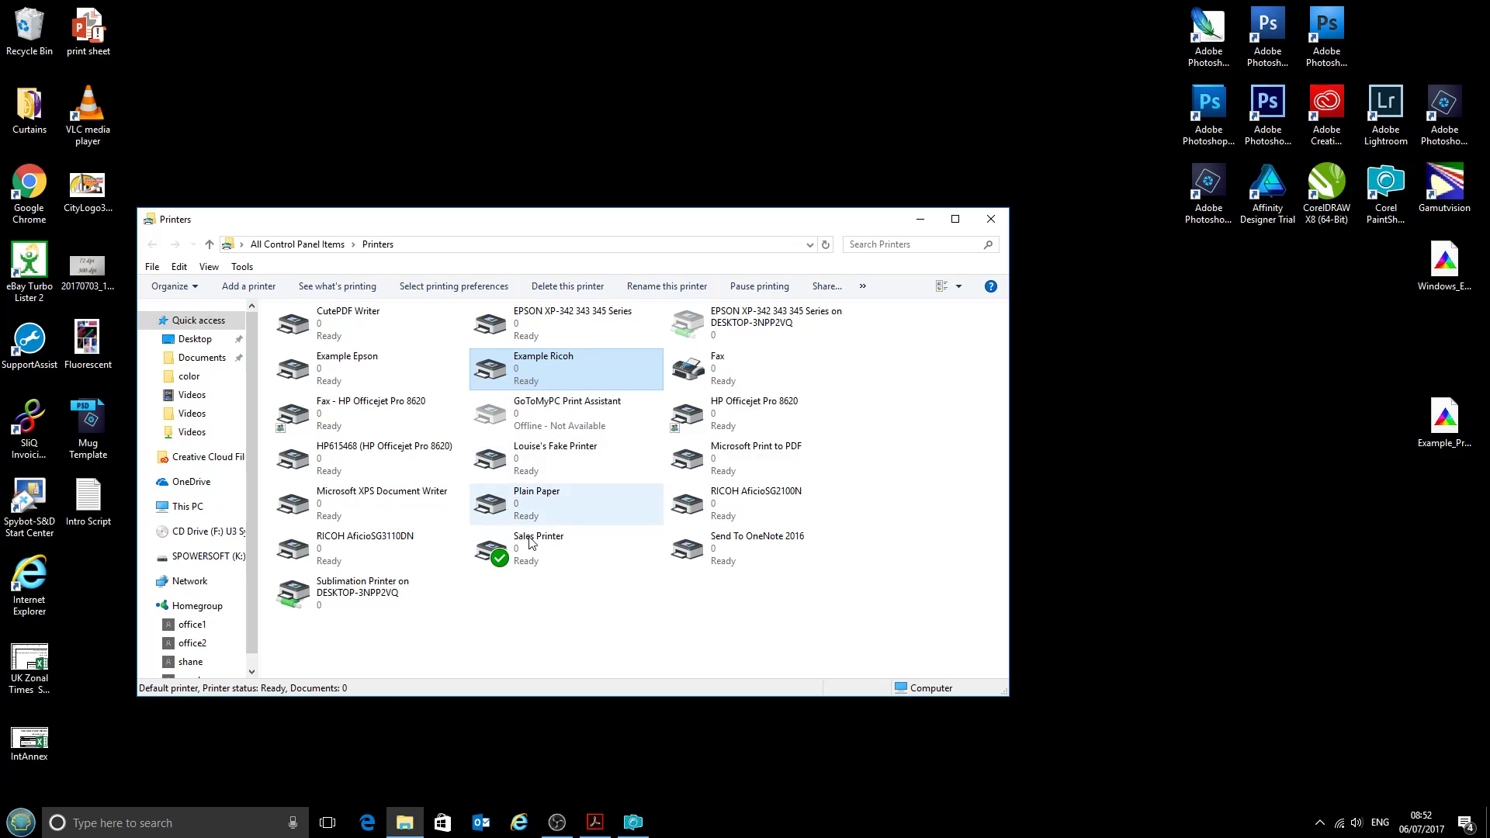
right_click(537, 545)
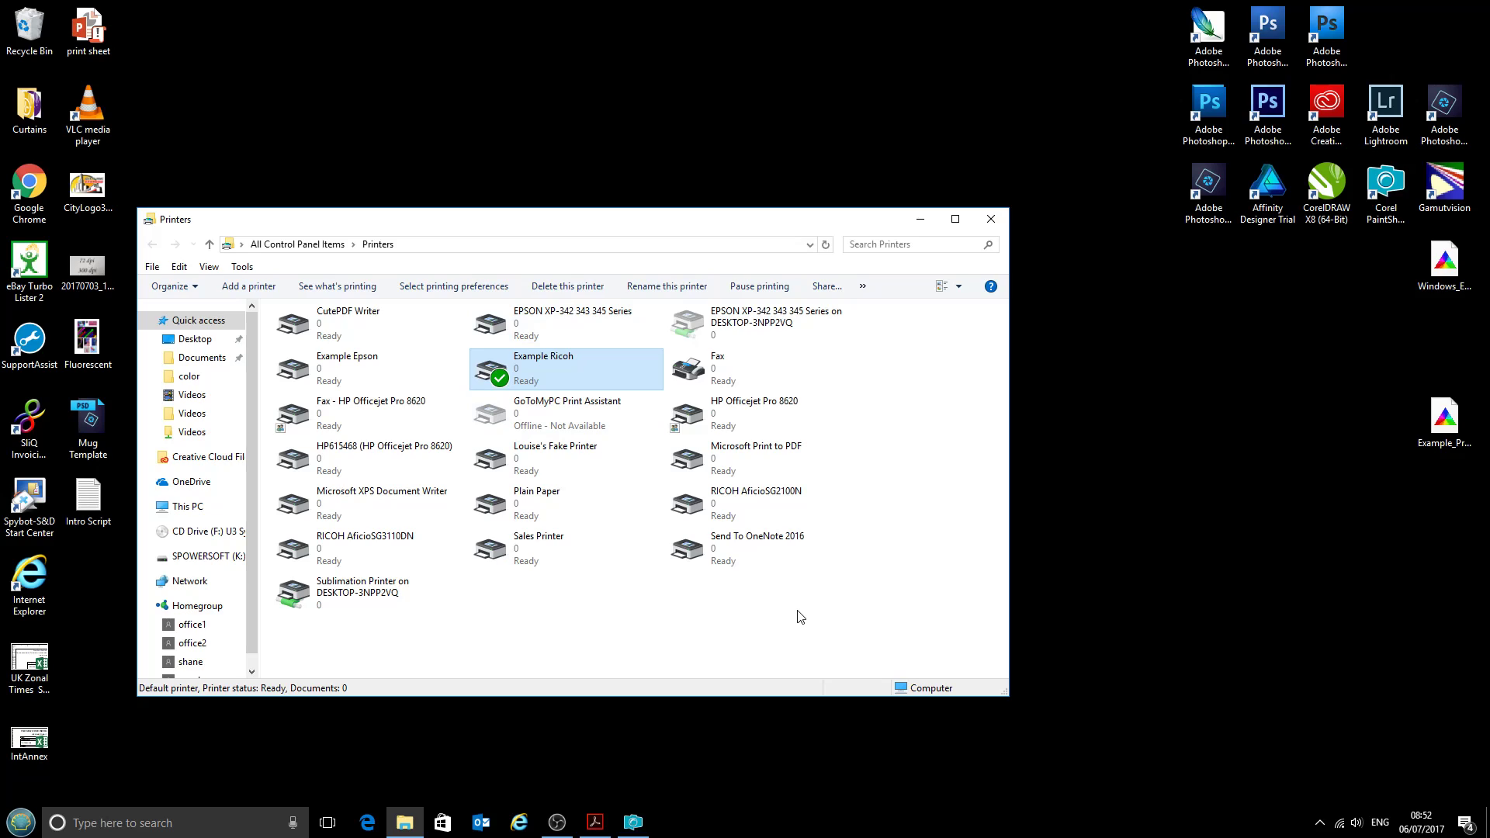
right_click(536, 368)
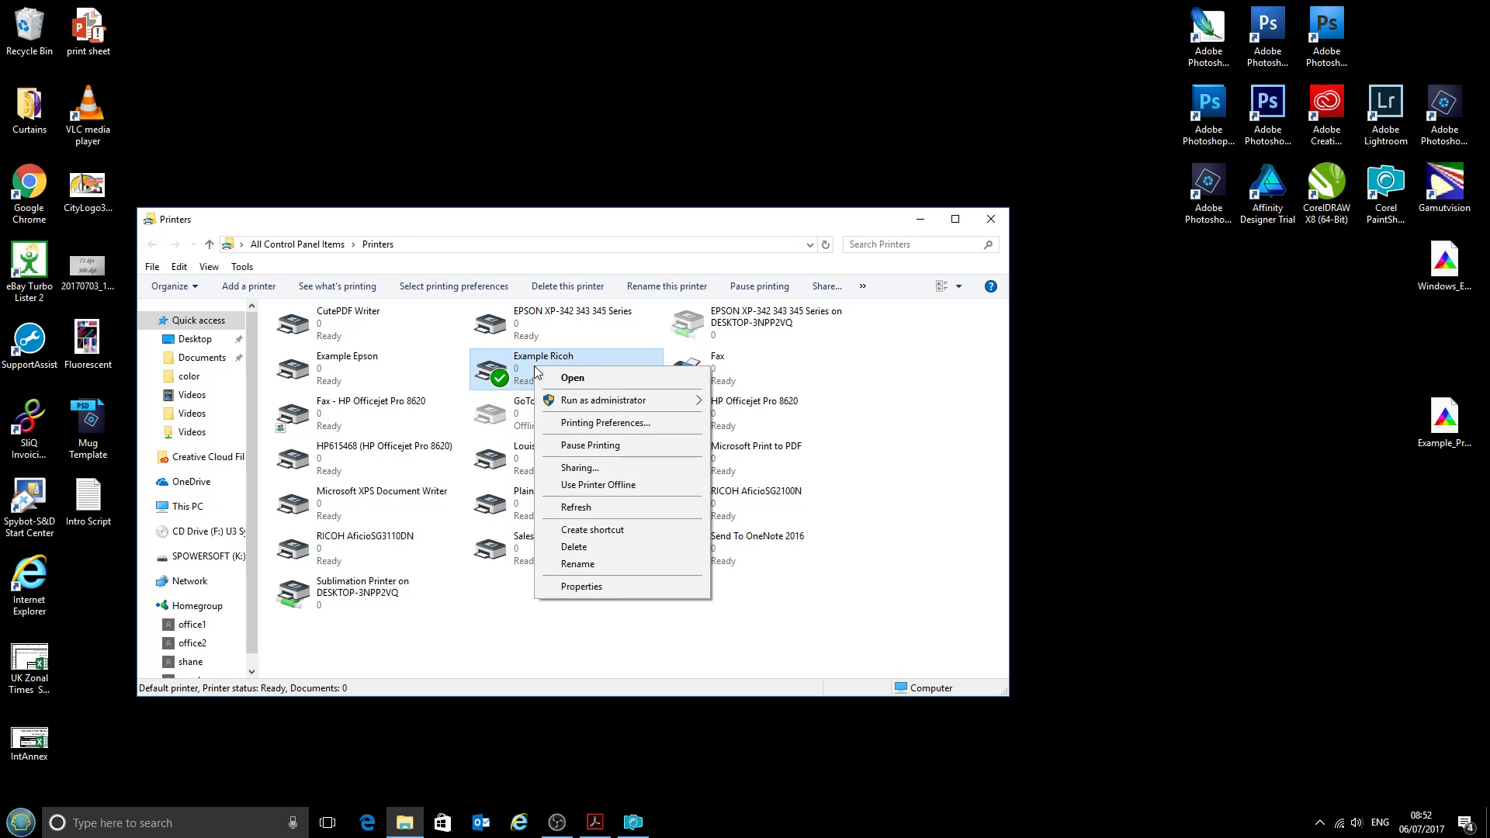
mouse_move(601, 522)
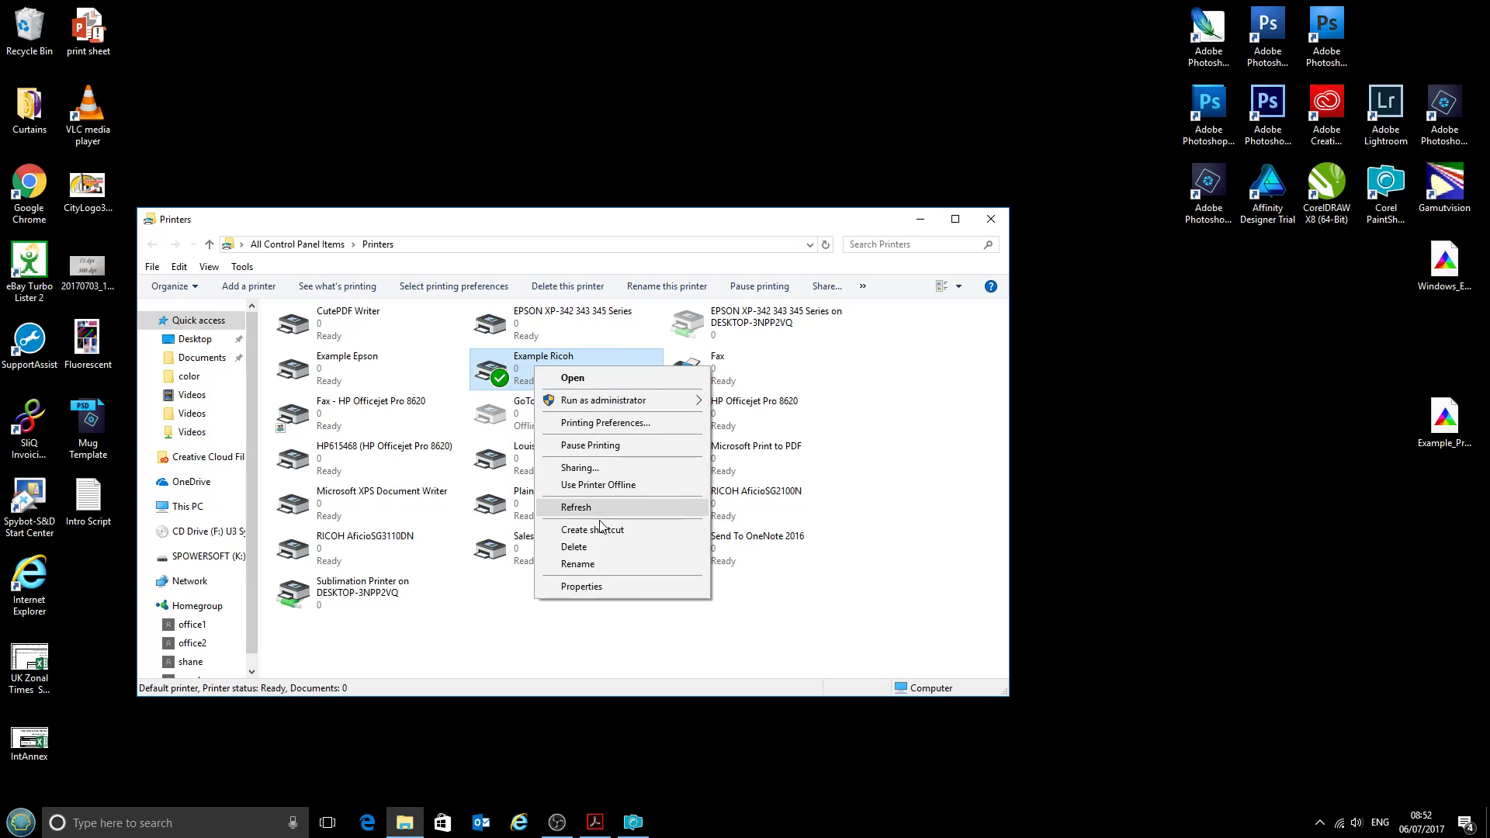
click(576, 507)
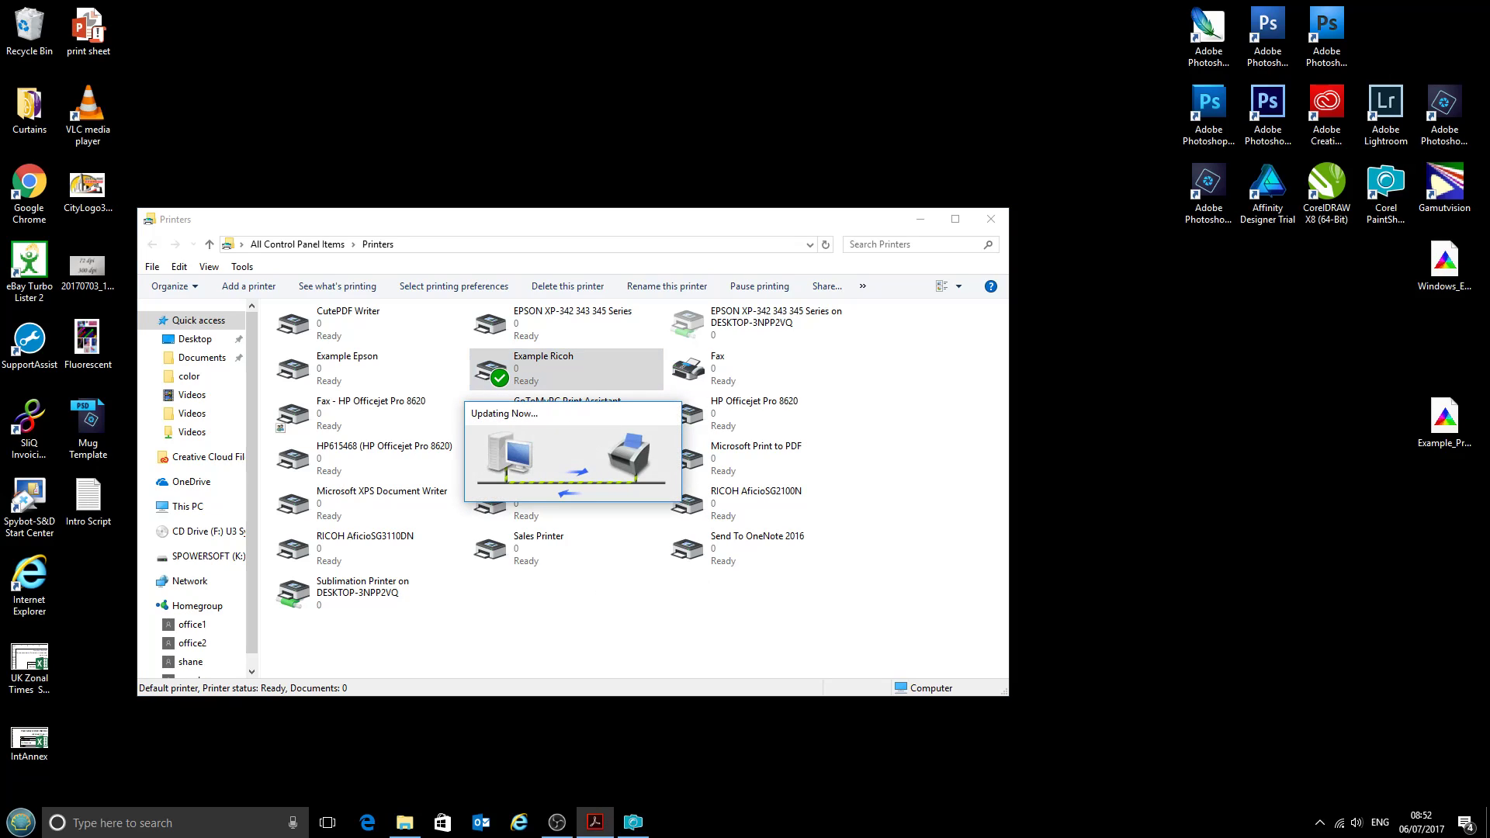
mouse_move(882, 638)
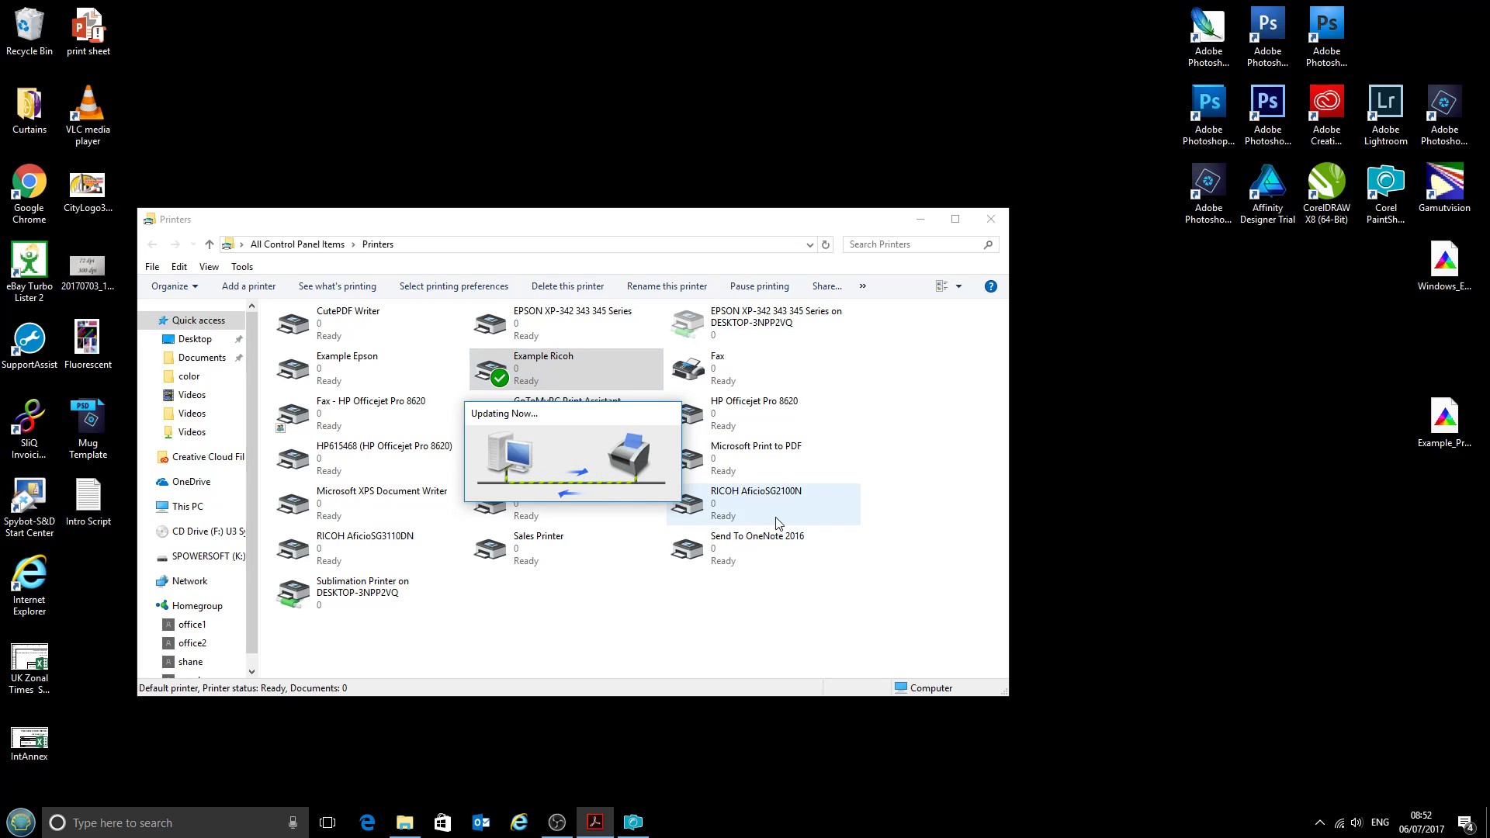
Open Windows Color Management from Example Ricoh's Color Management properties tab
double_click(543, 369)
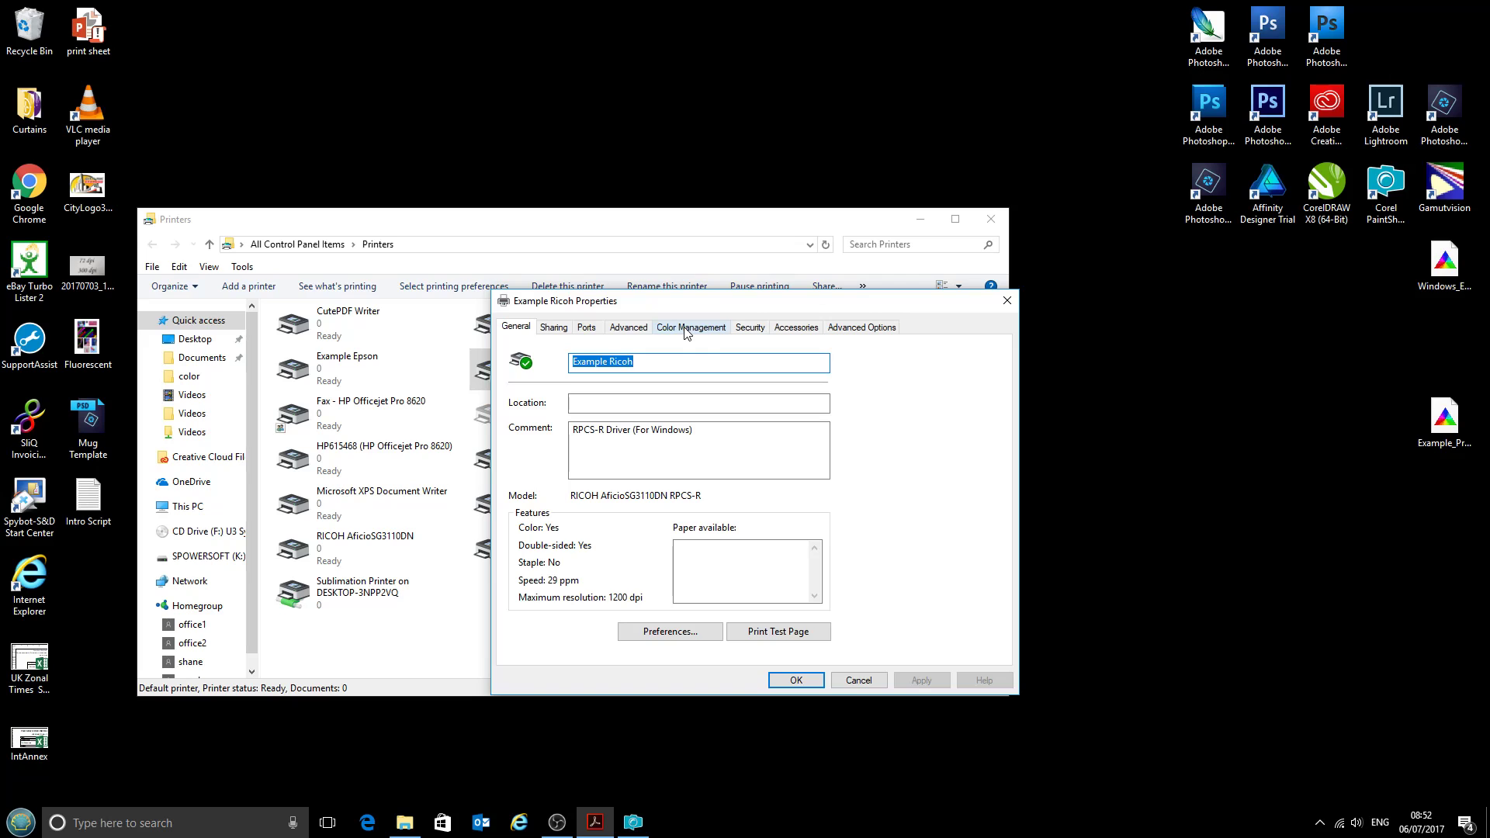
click(691, 326)
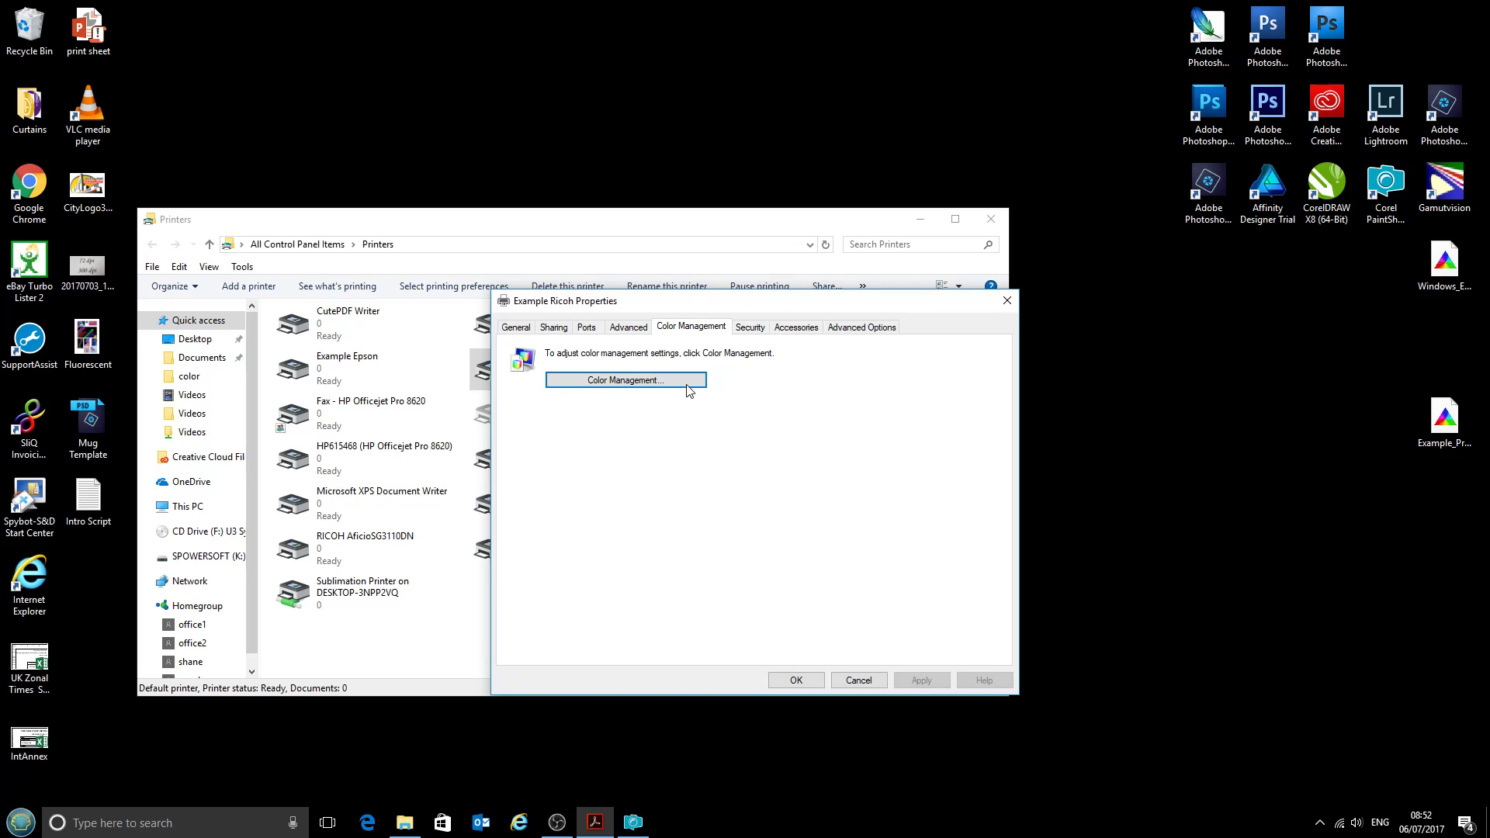
click(625, 380)
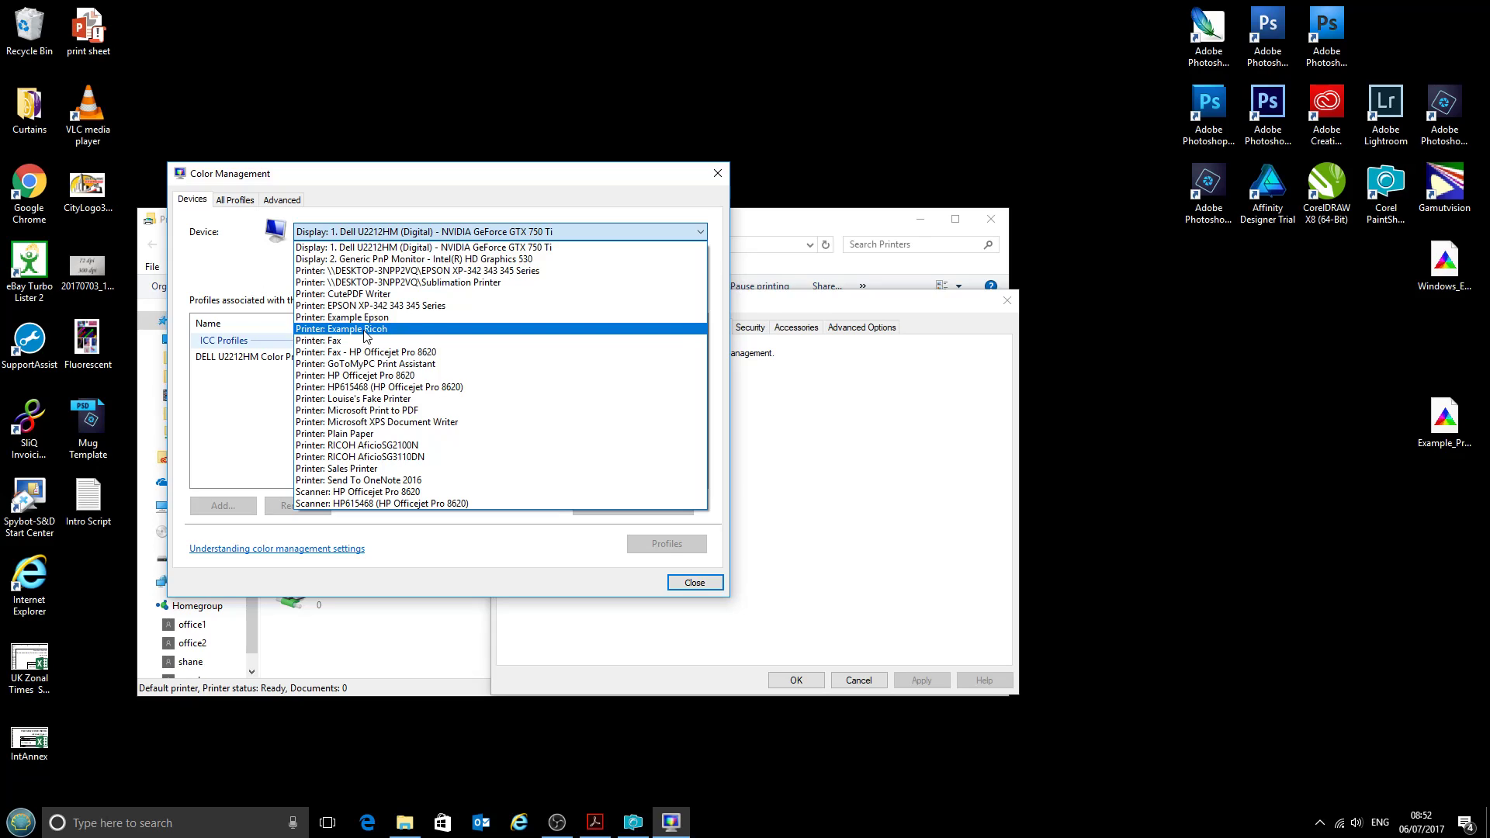
Select Example Ricoh, enable Use my settings for this device, and set Manual profile selection
click(345, 329)
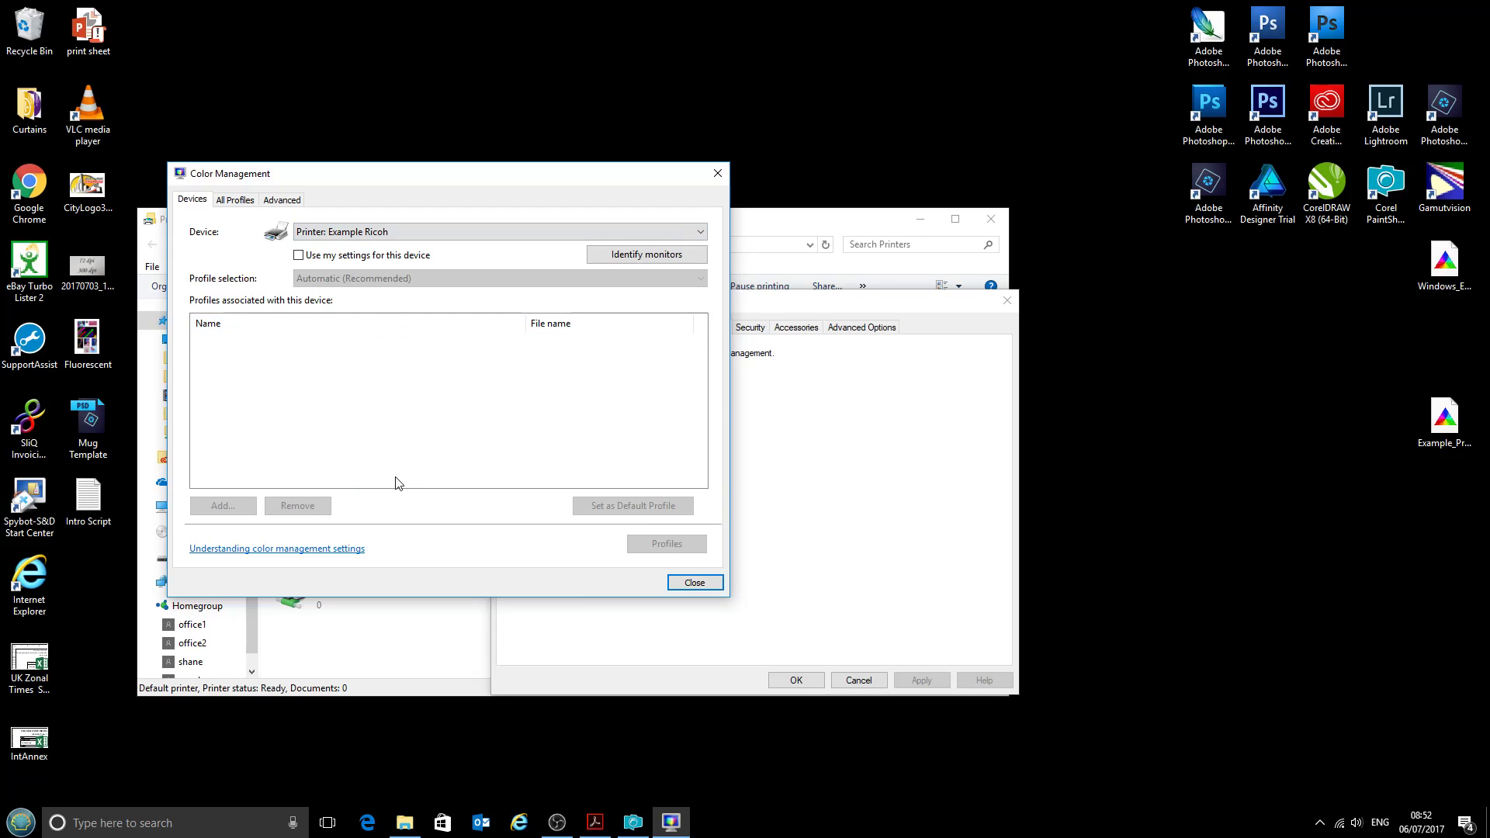
mouse_move(478, 515)
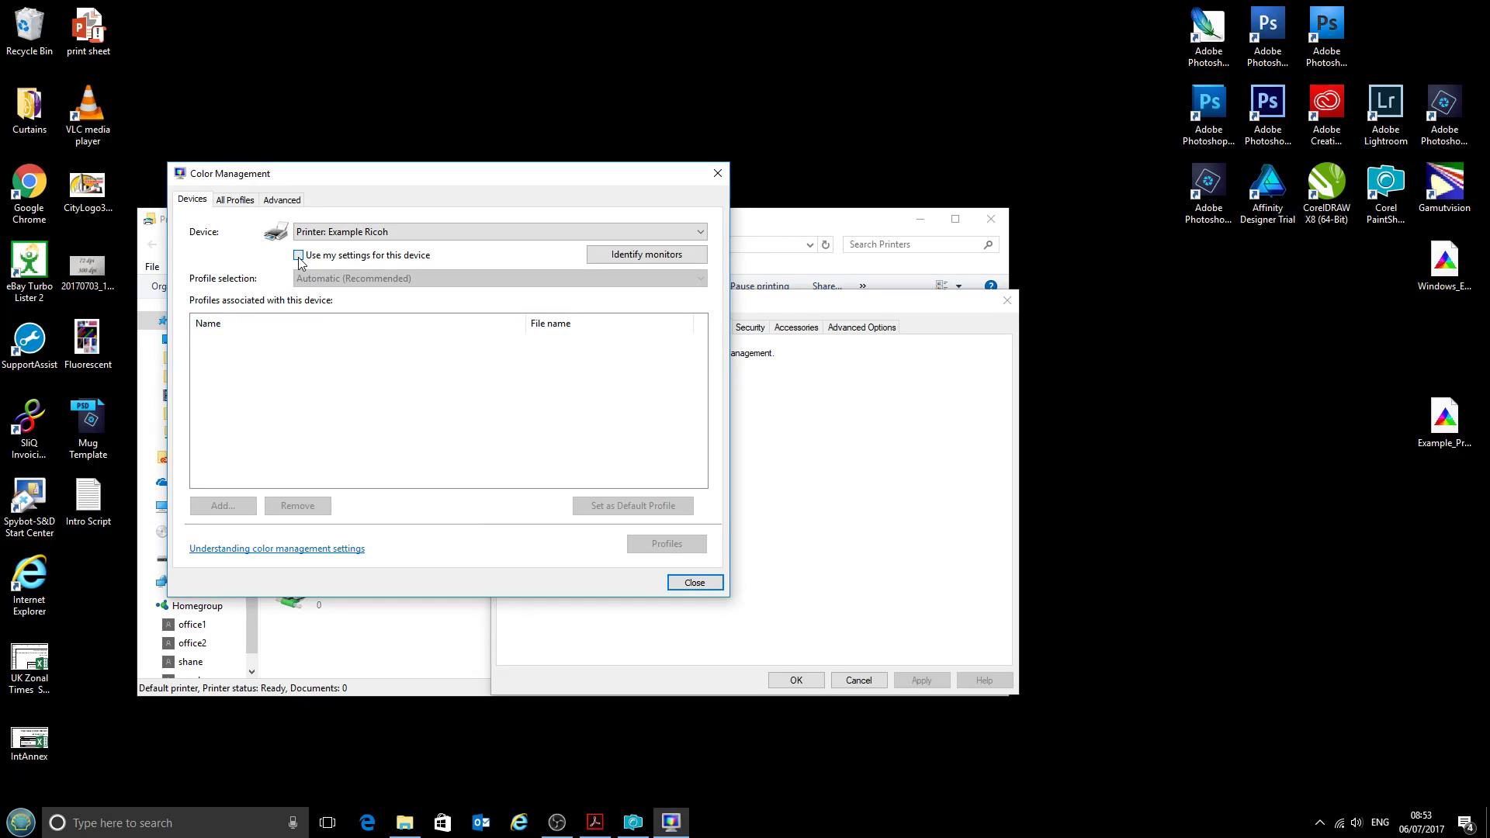
click(301, 255)
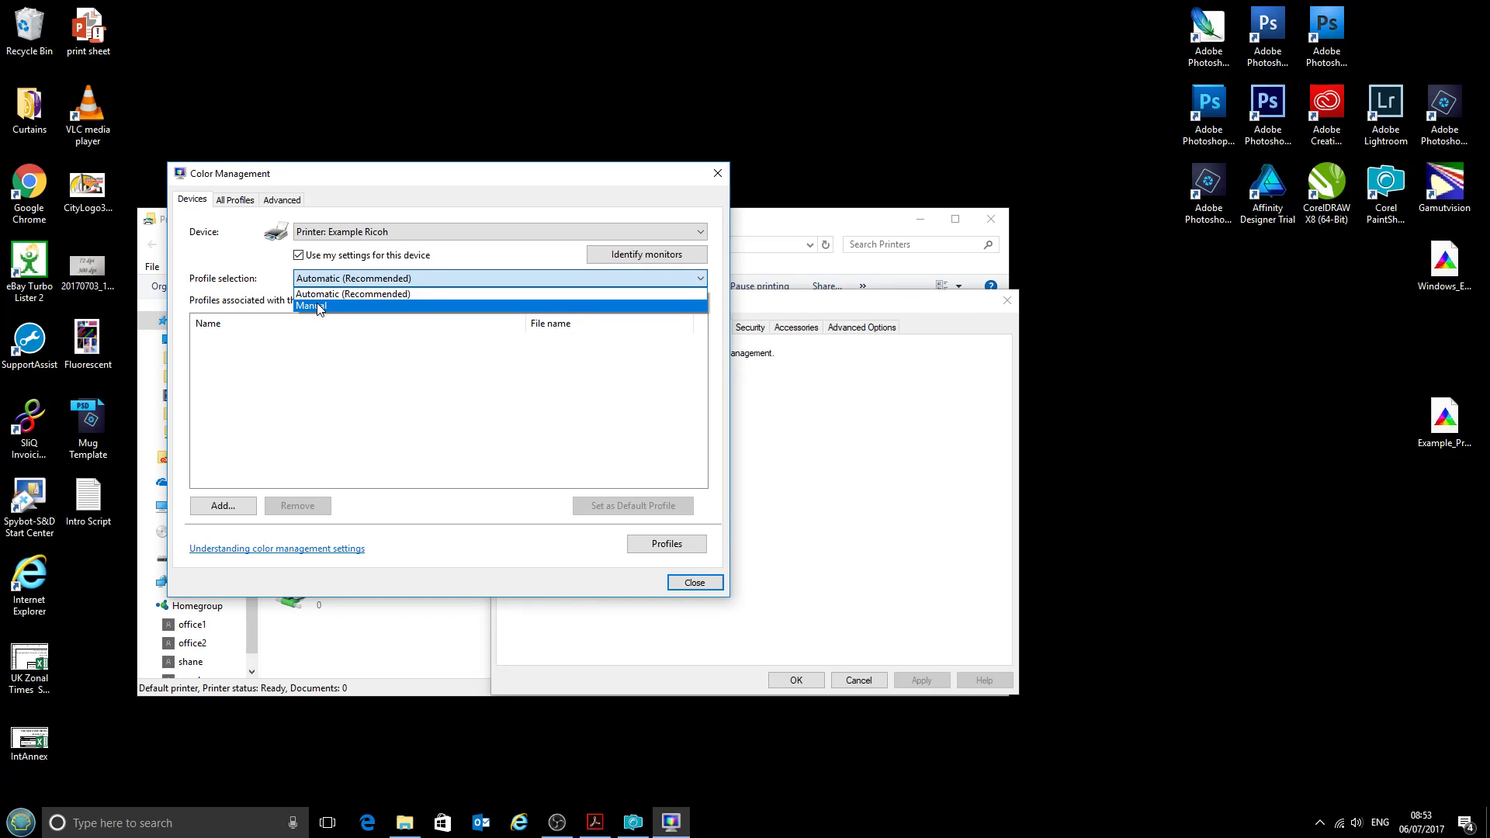
click(309, 306)
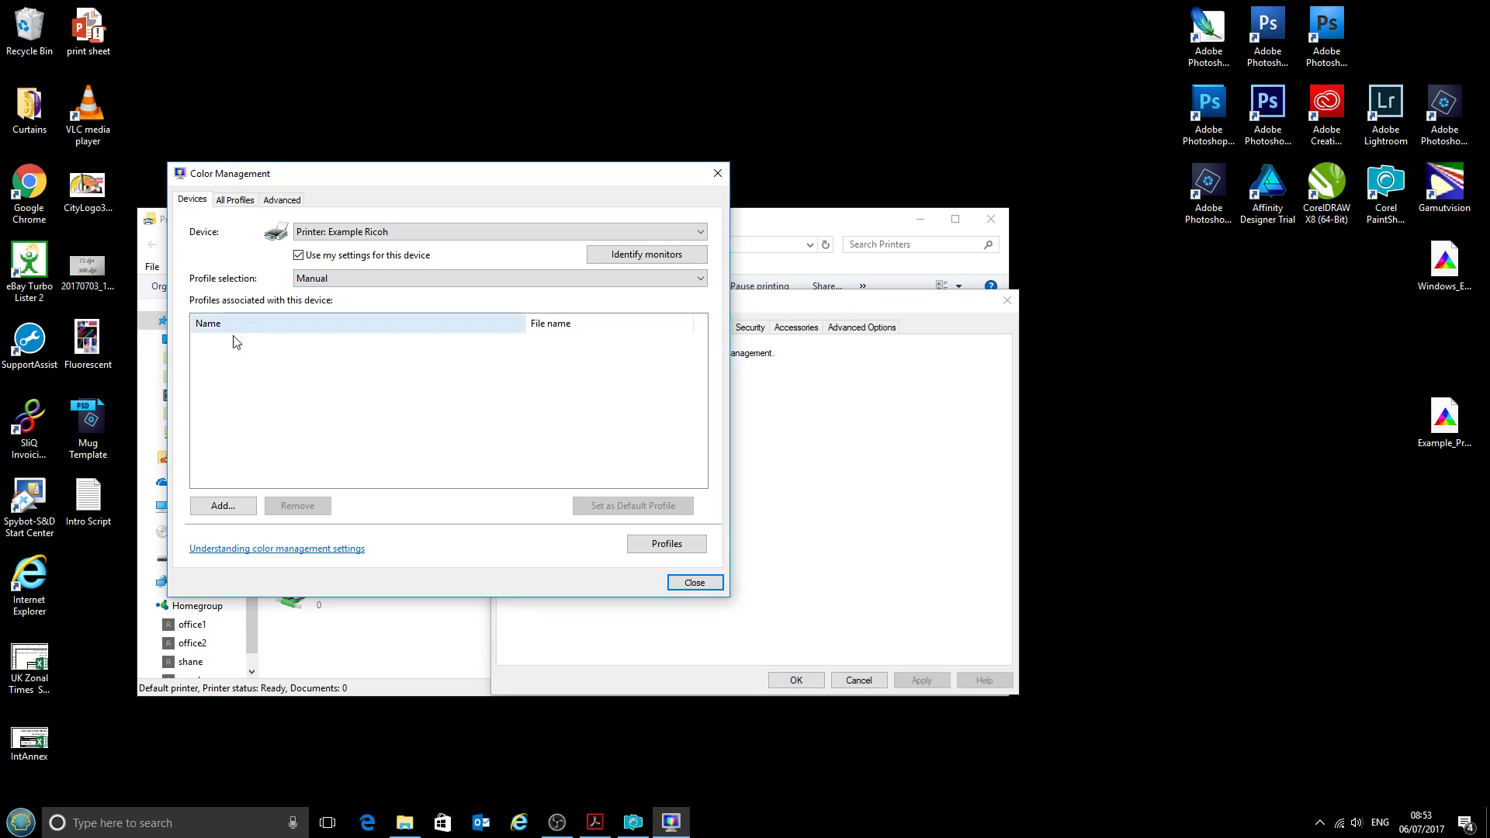
Add Windows_RicohSG3110DN_CityInkExpressA4.icm as Example Ricoh's colour profile
click(223, 506)
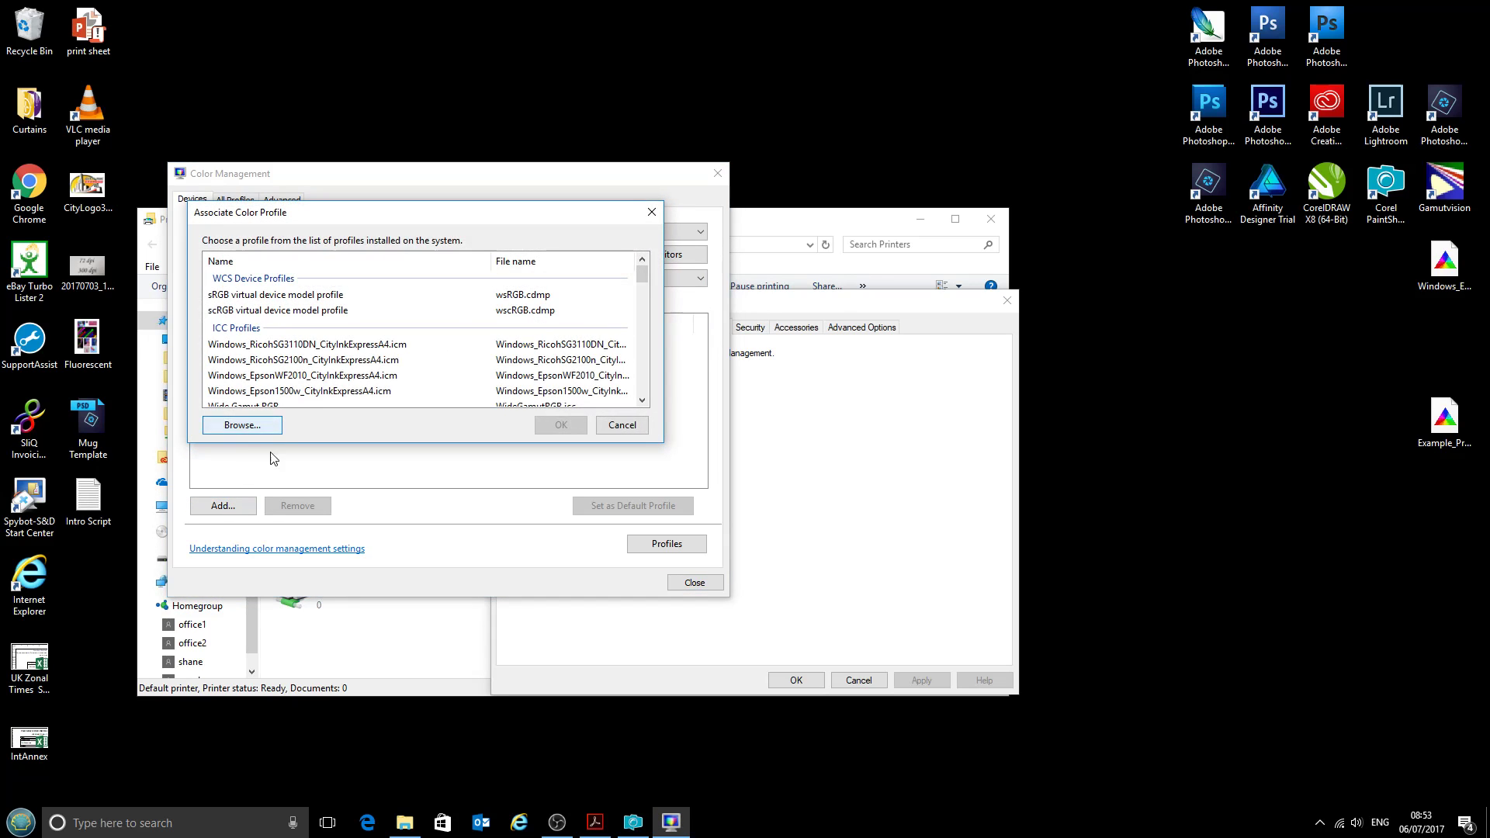
mouse_move(437, 356)
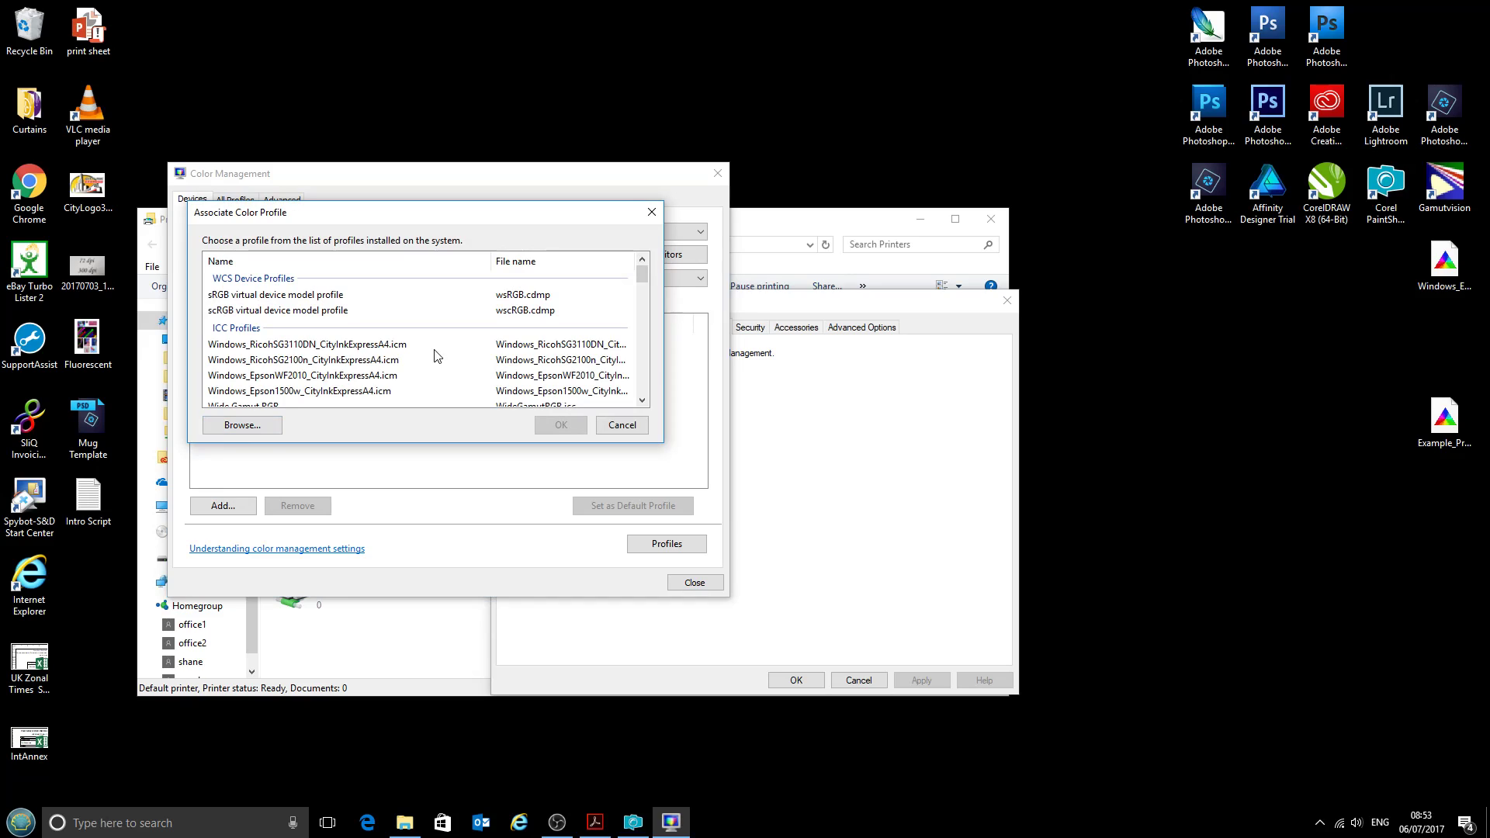
click(290, 344)
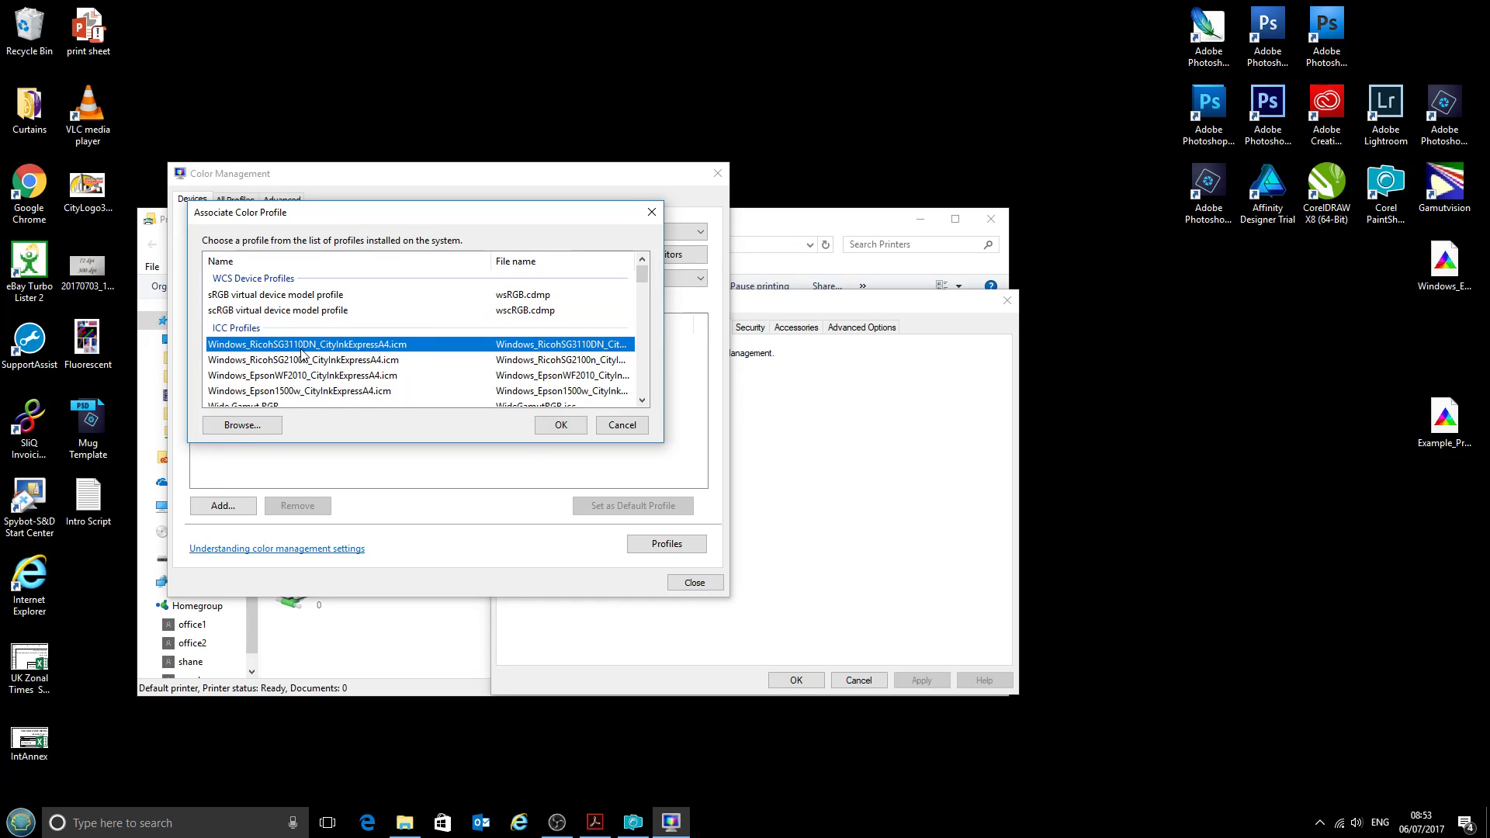
mouse_move(347, 347)
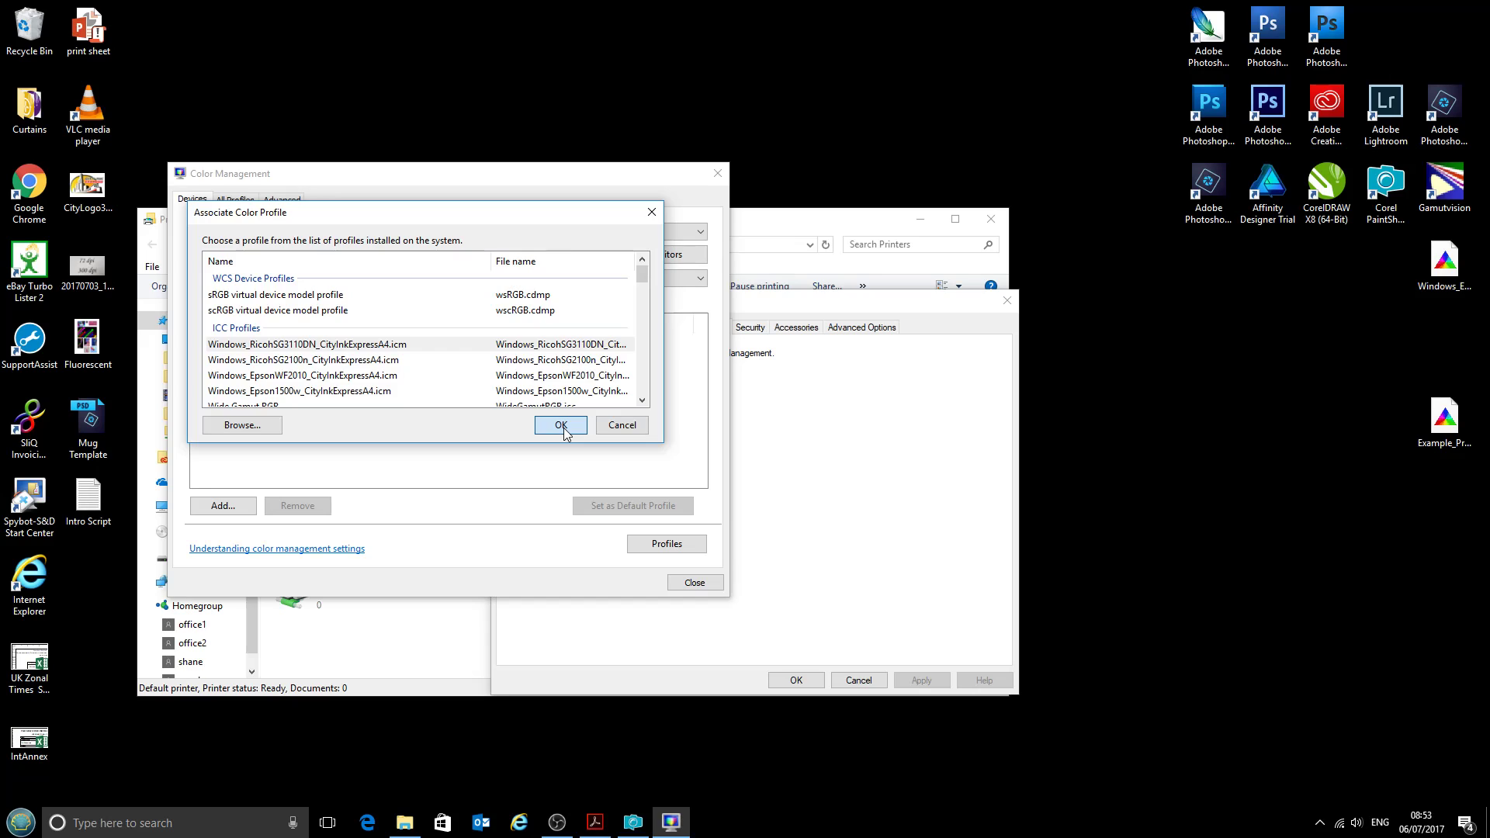
click(561, 425)
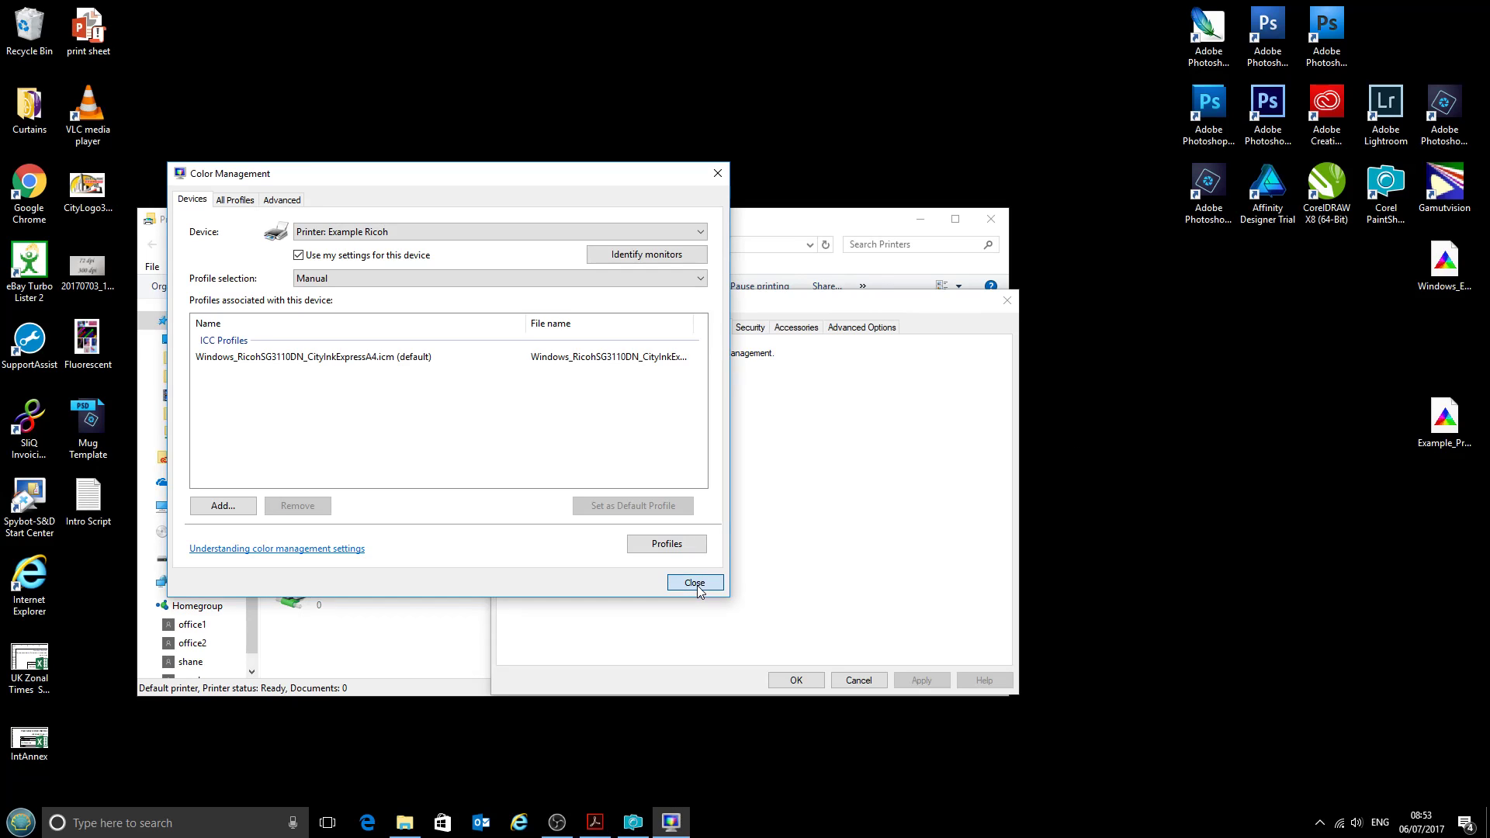
Close Color Management, confirm printer Properties with OK, and close the Printers window
click(695, 583)
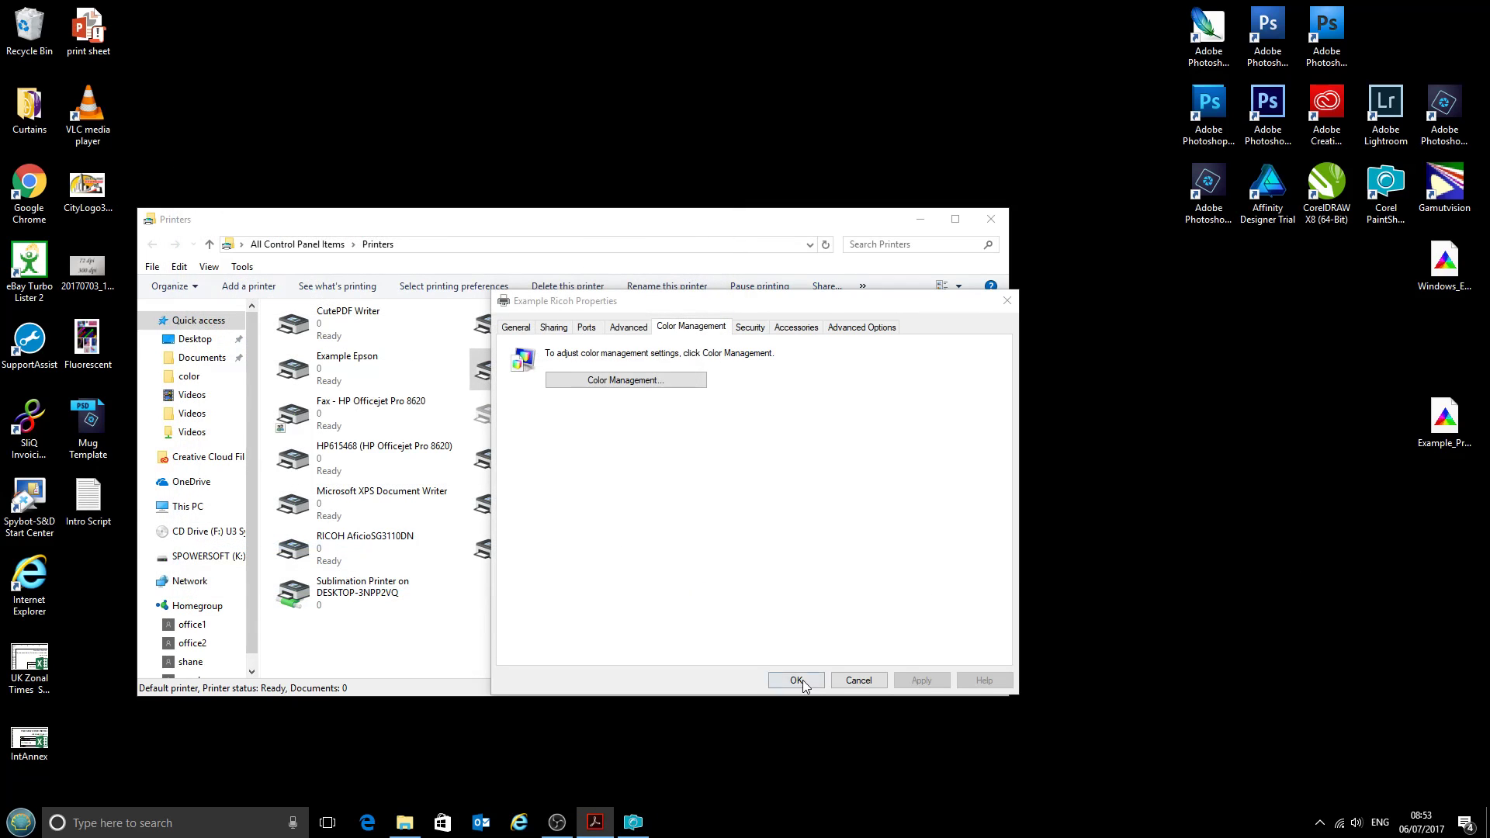
click(797, 680)
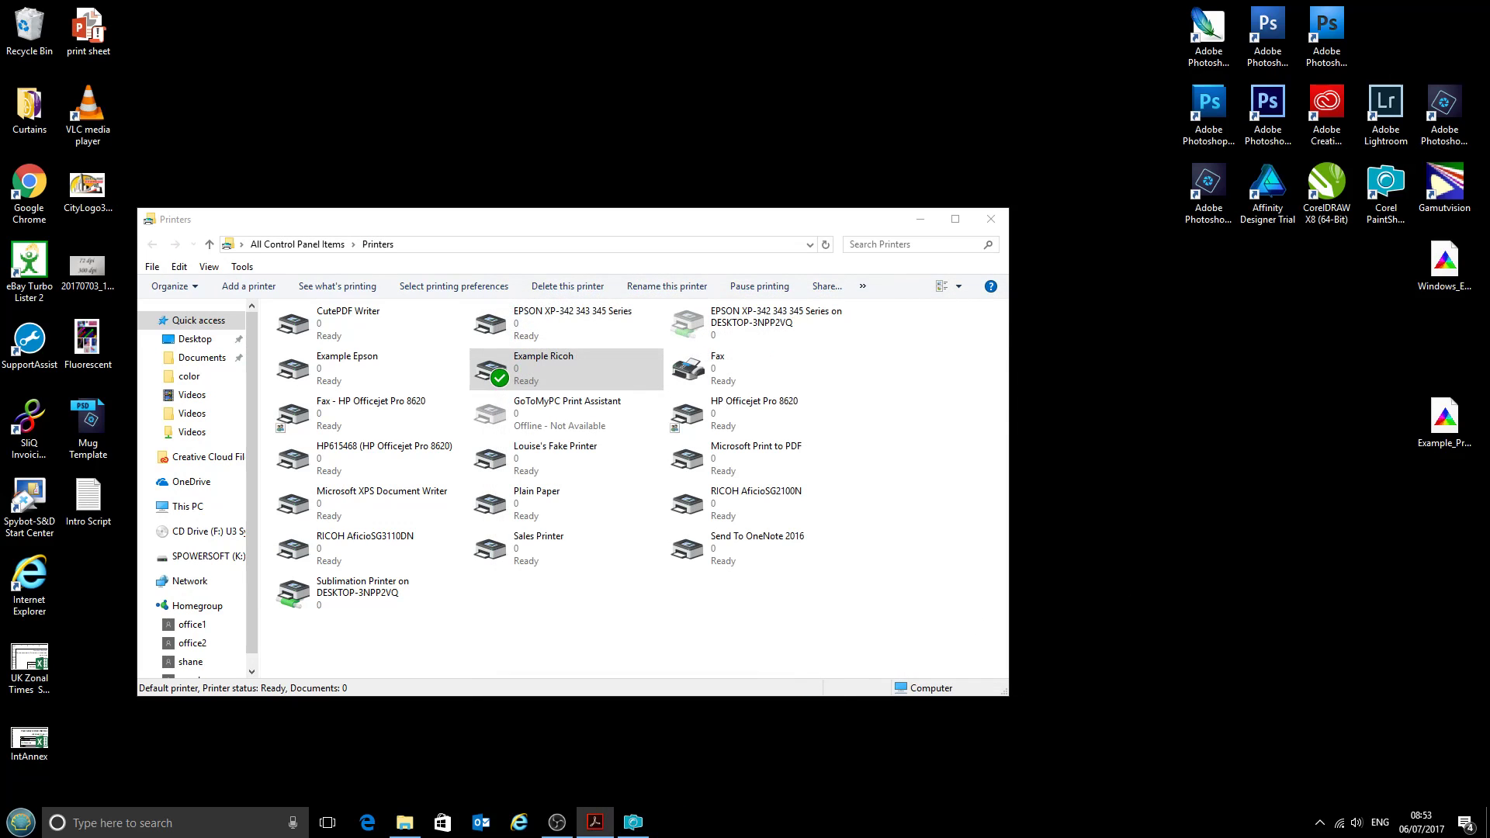
click(992, 219)
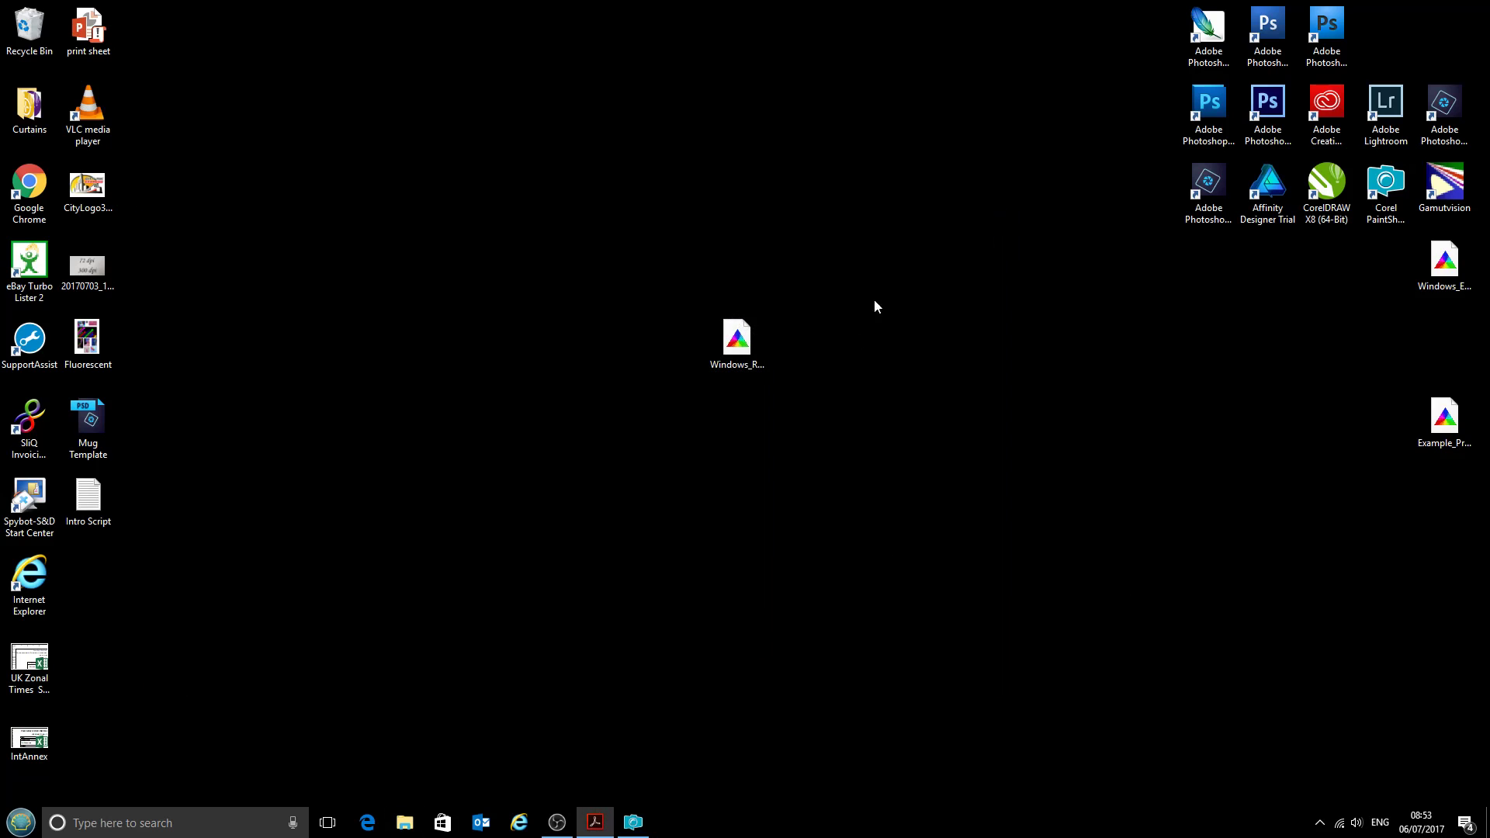
Launch PaintShop Pro and create a new 300 × 300 pixel white blank canvas
click(633, 821)
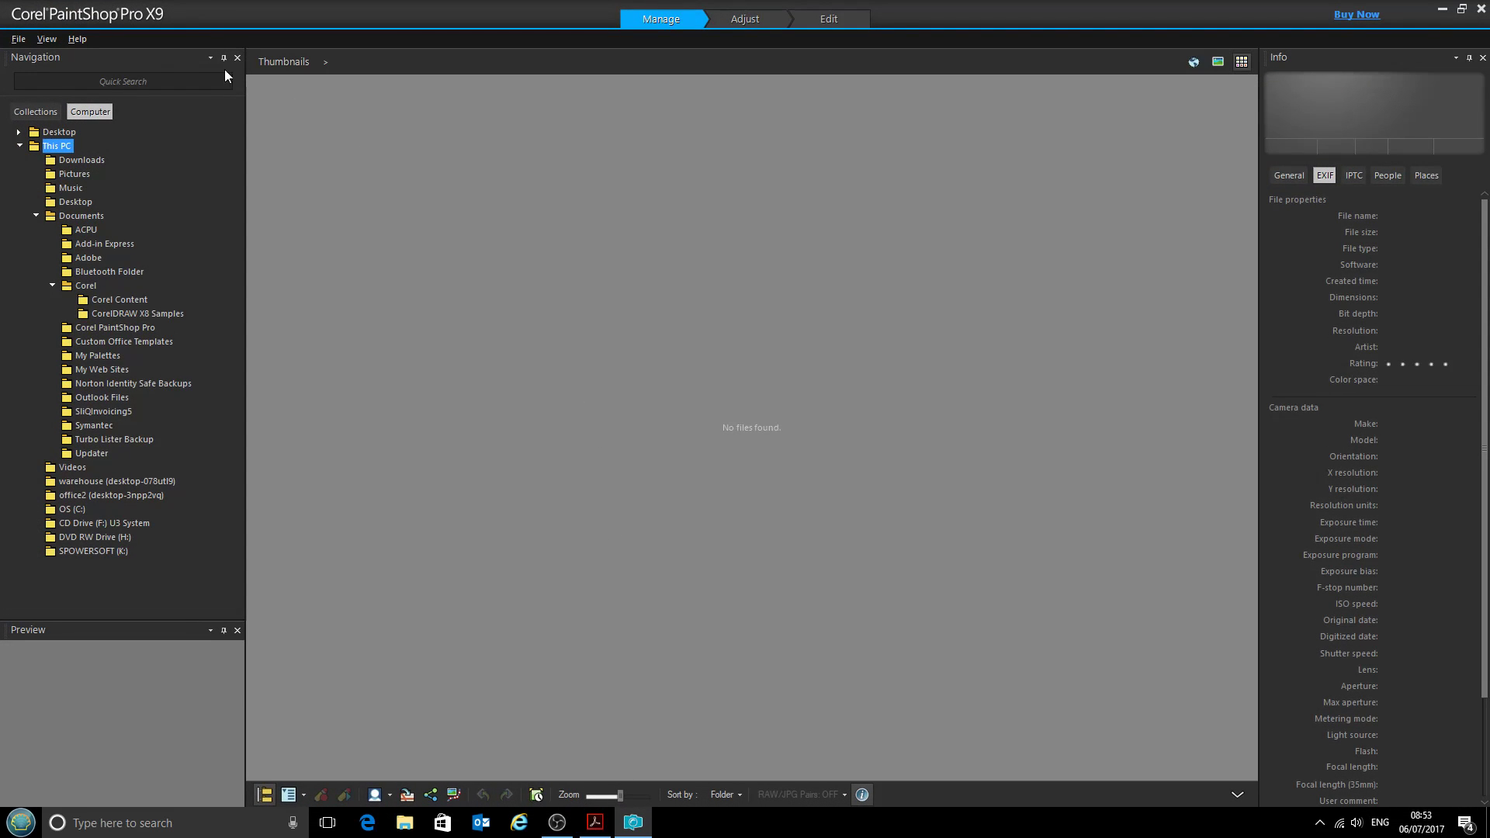
click(25, 39)
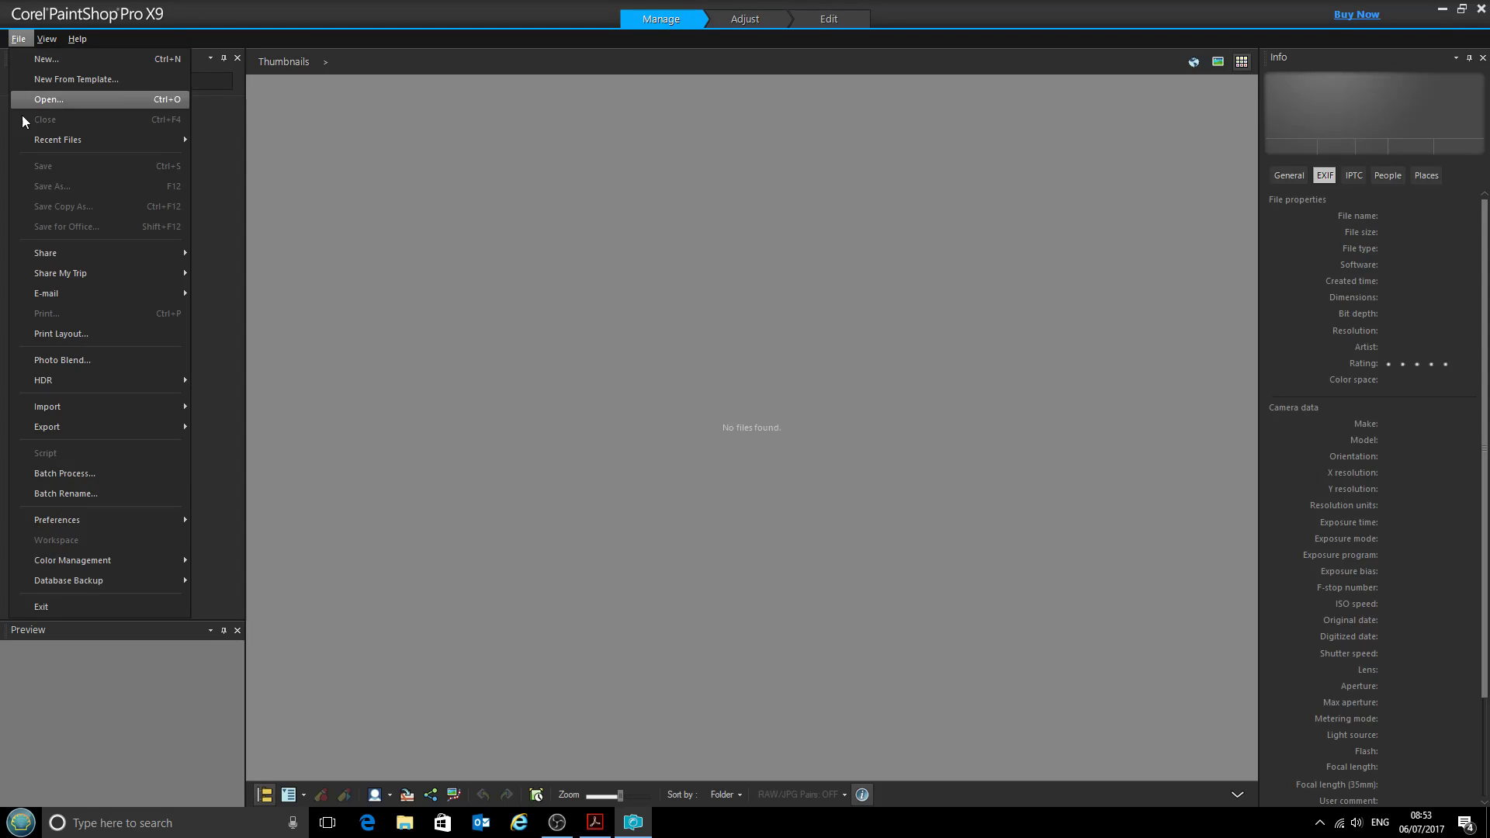
mouse_move(66, 505)
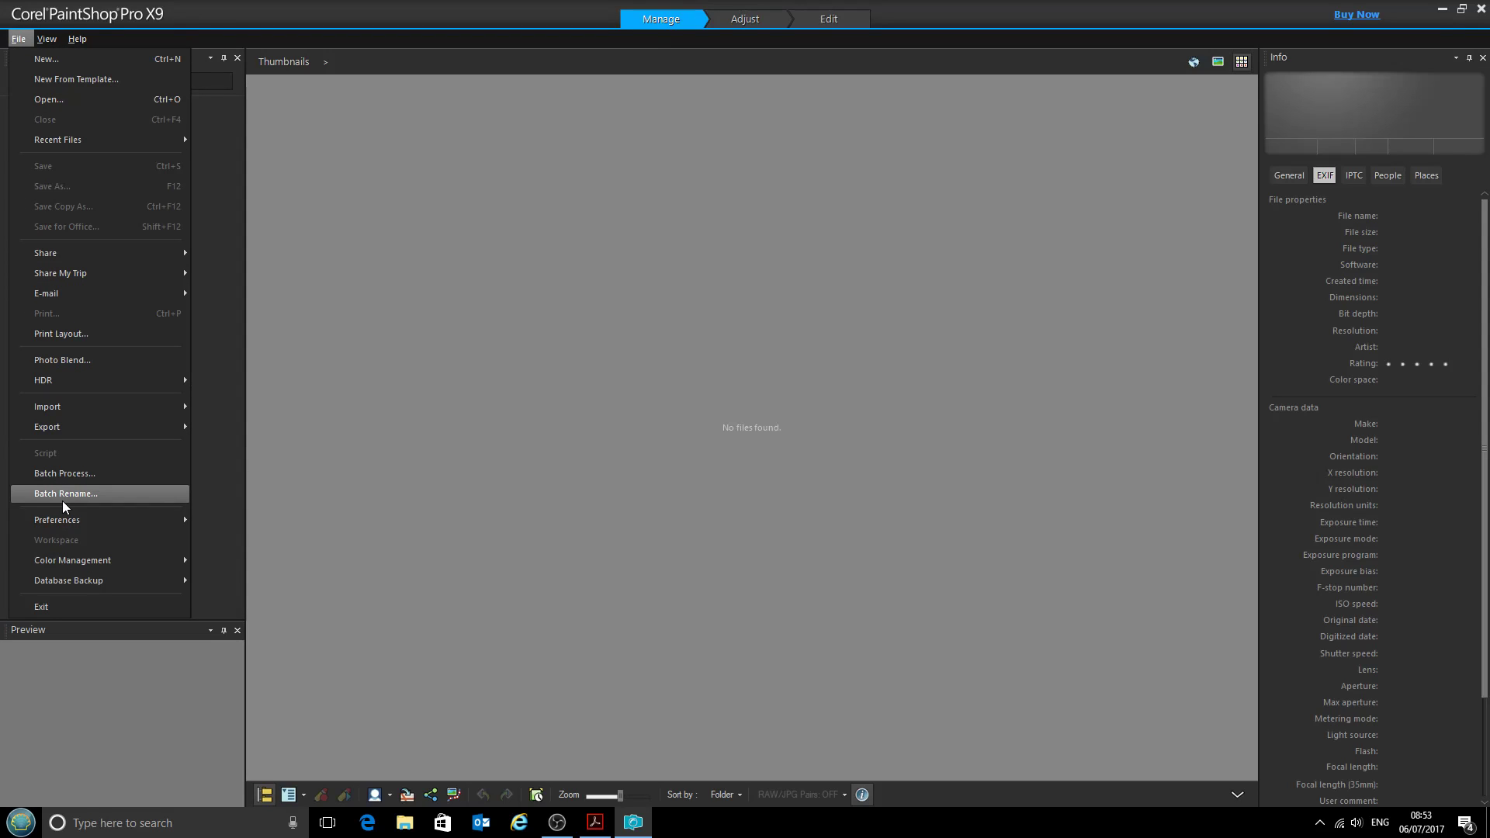
mouse_move(52, 320)
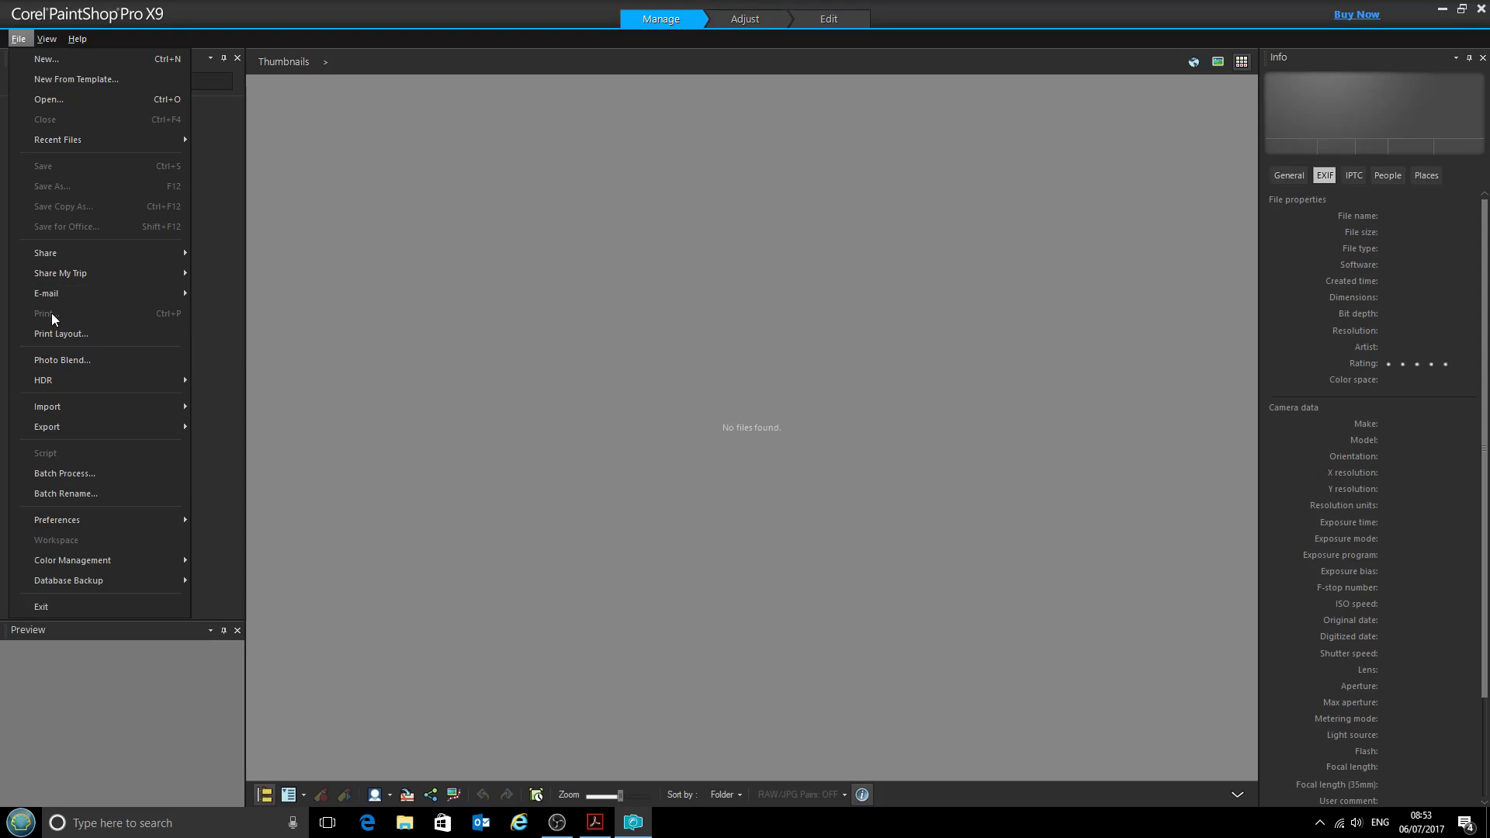
mouse_move(43, 63)
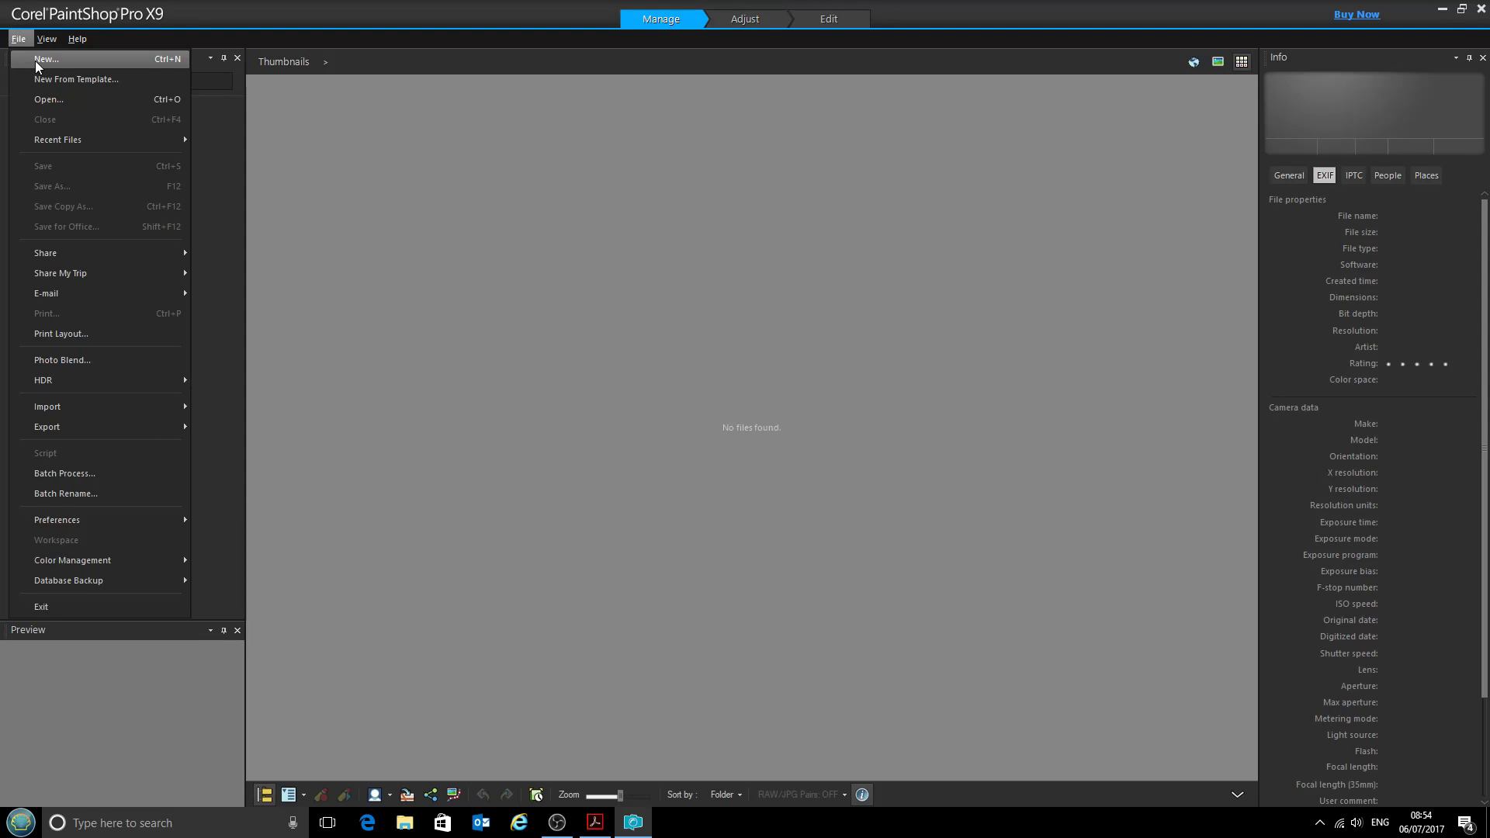
click(45, 58)
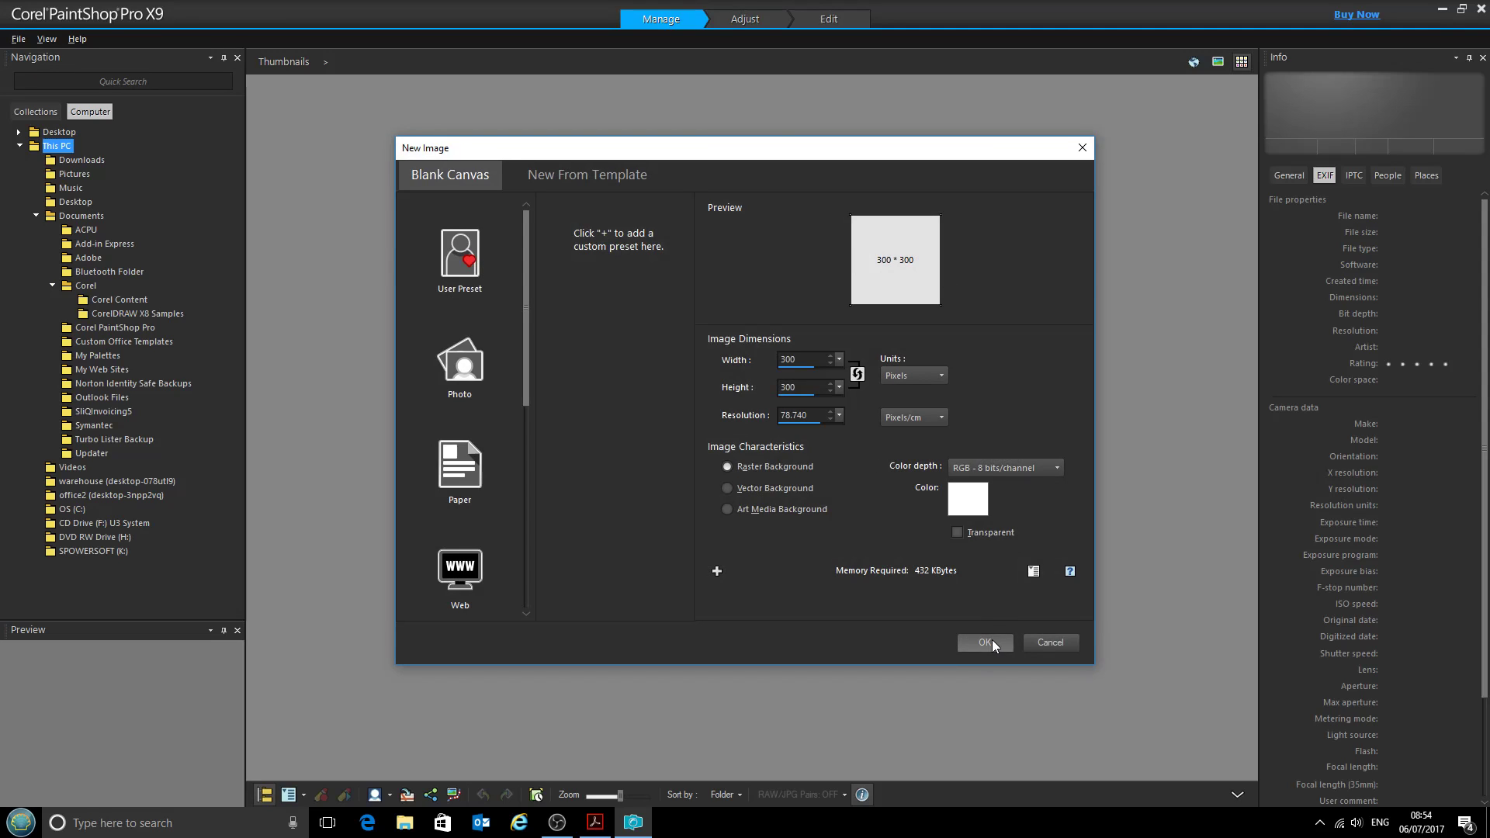
click(986, 643)
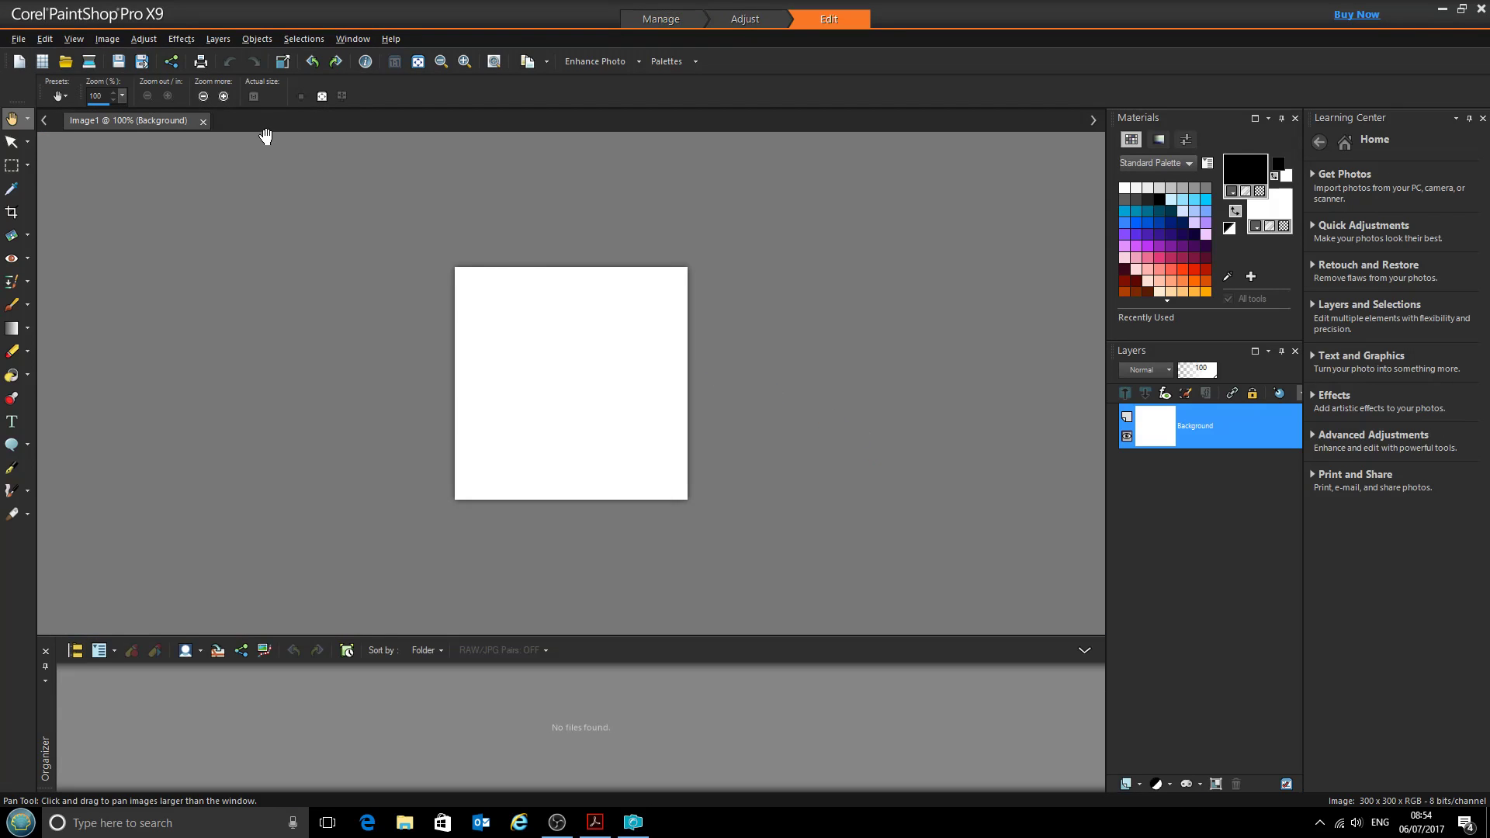
click(25, 38)
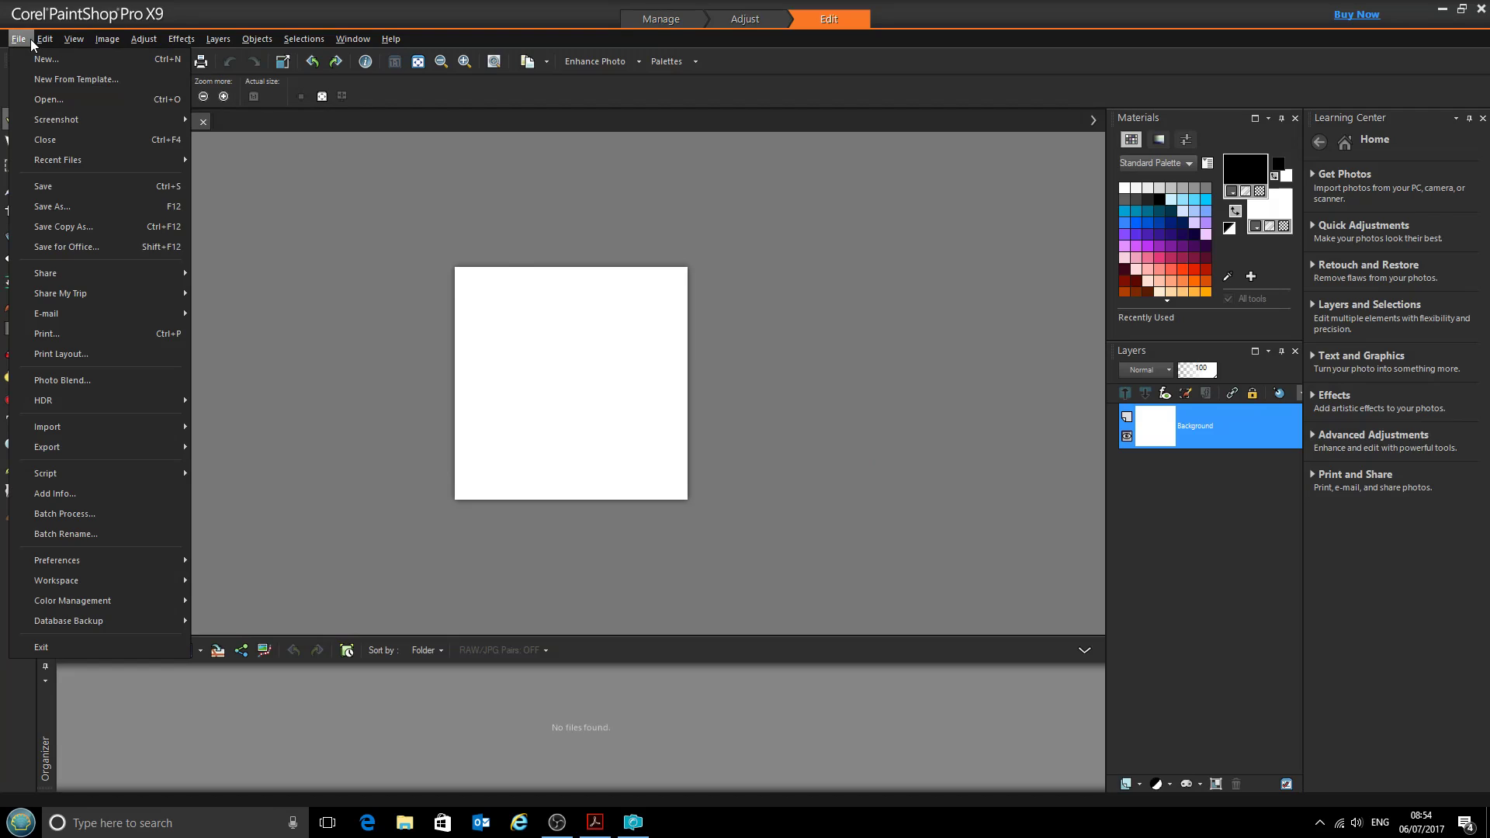
mouse_move(47, 334)
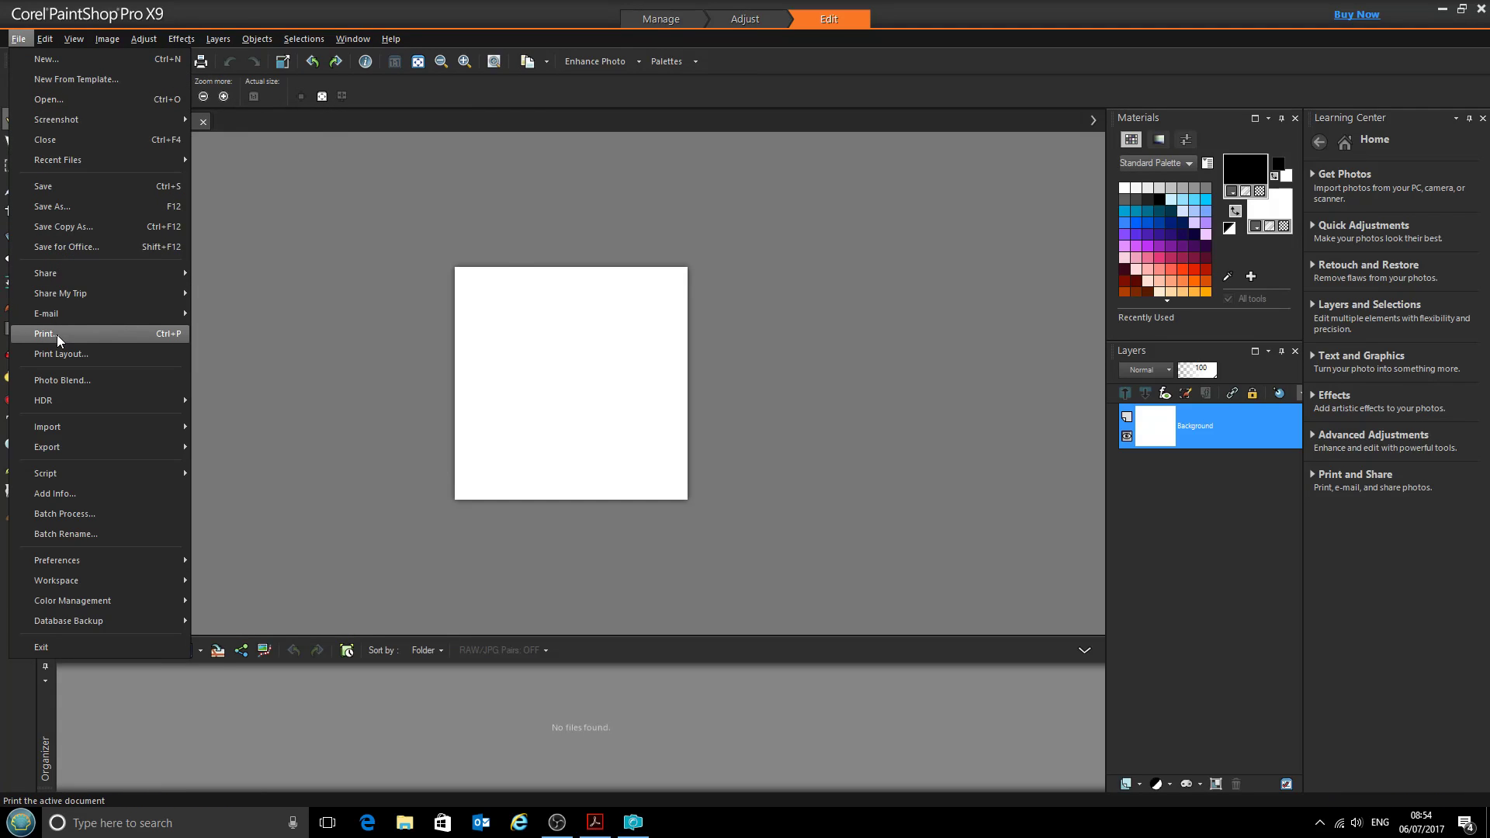
click(482, 368)
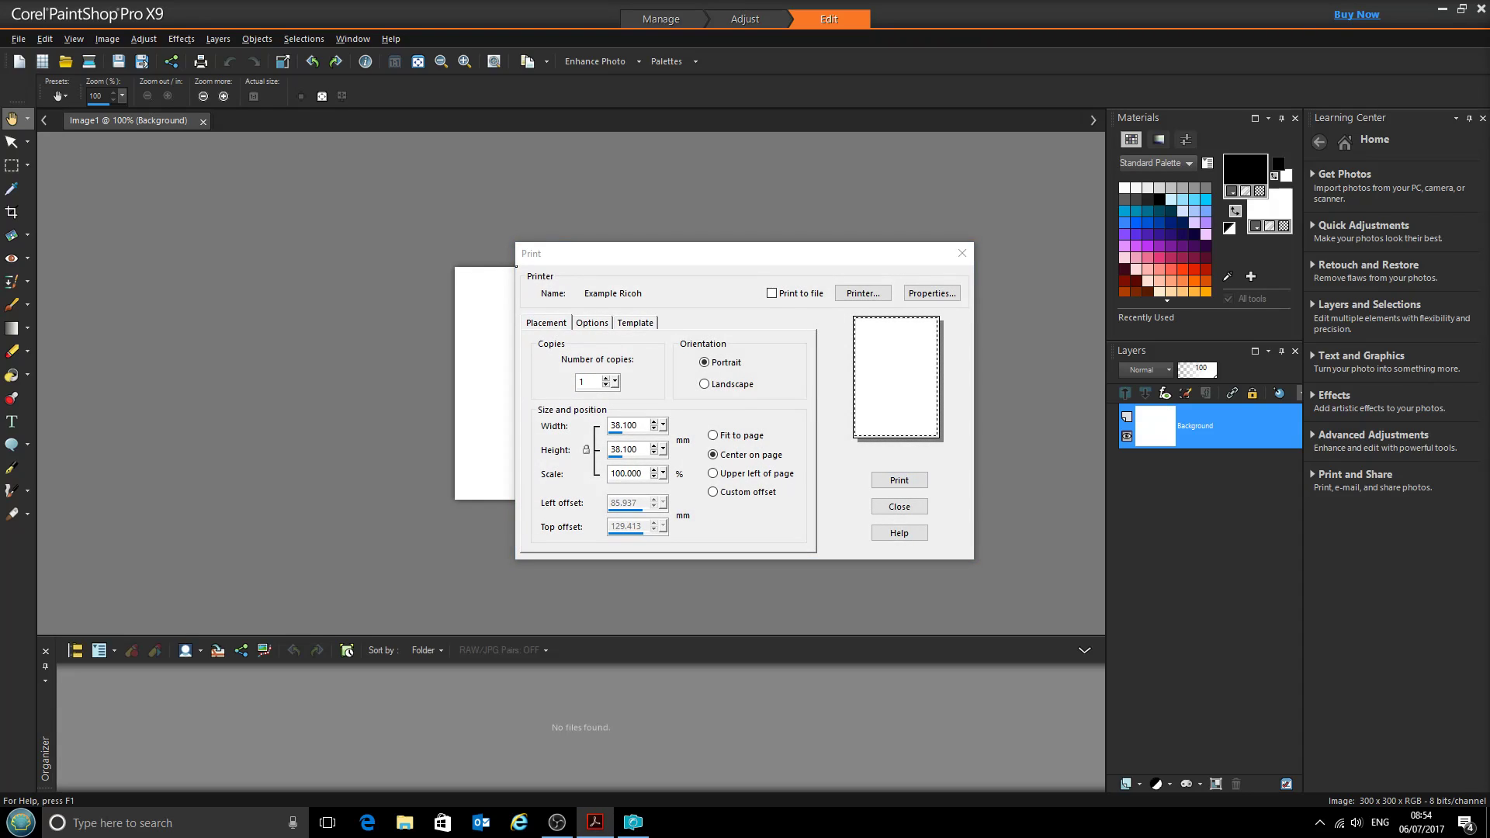
mouse_move(700, 338)
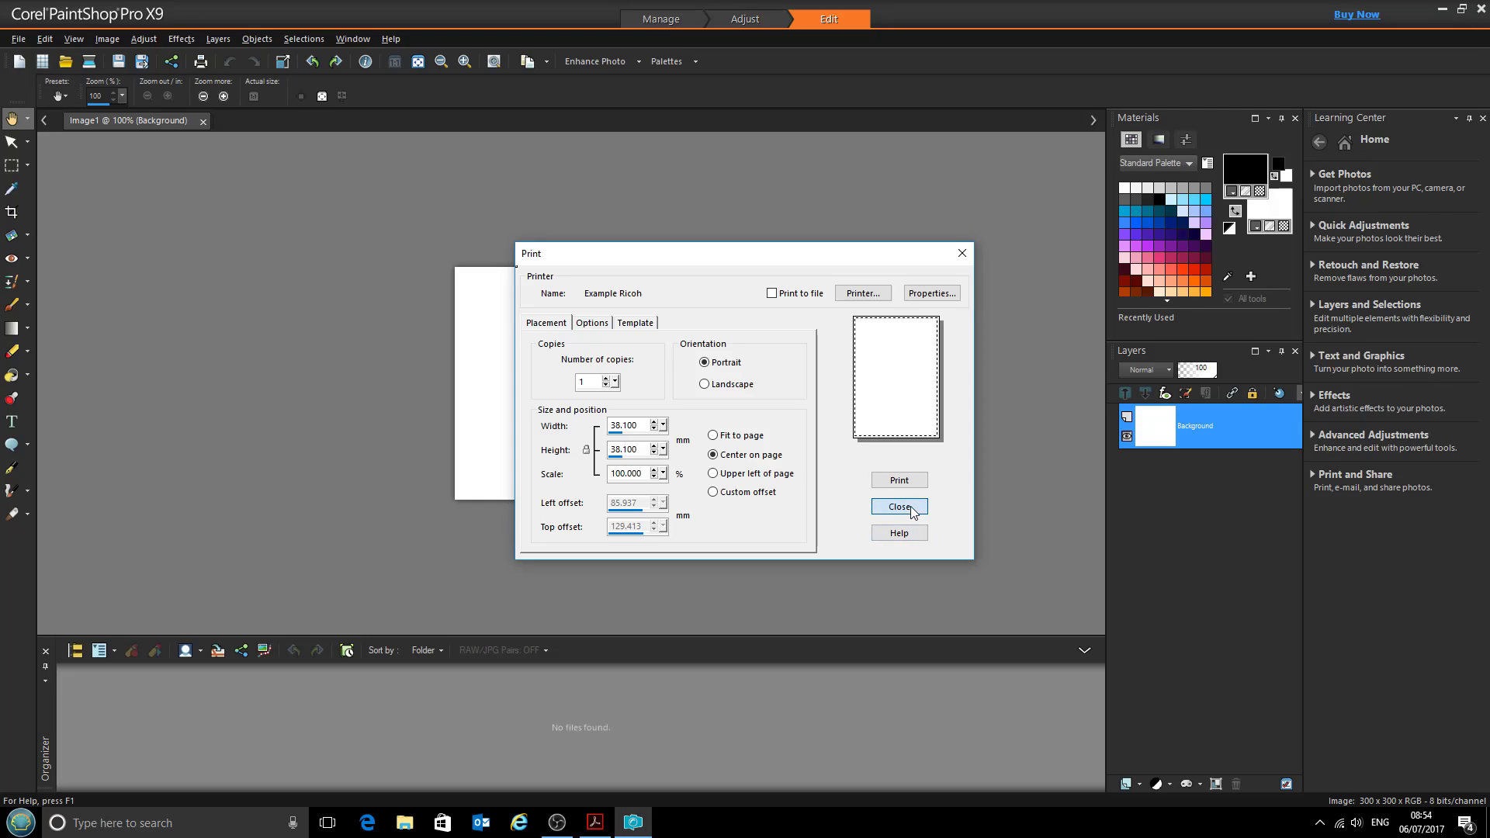
click(900, 506)
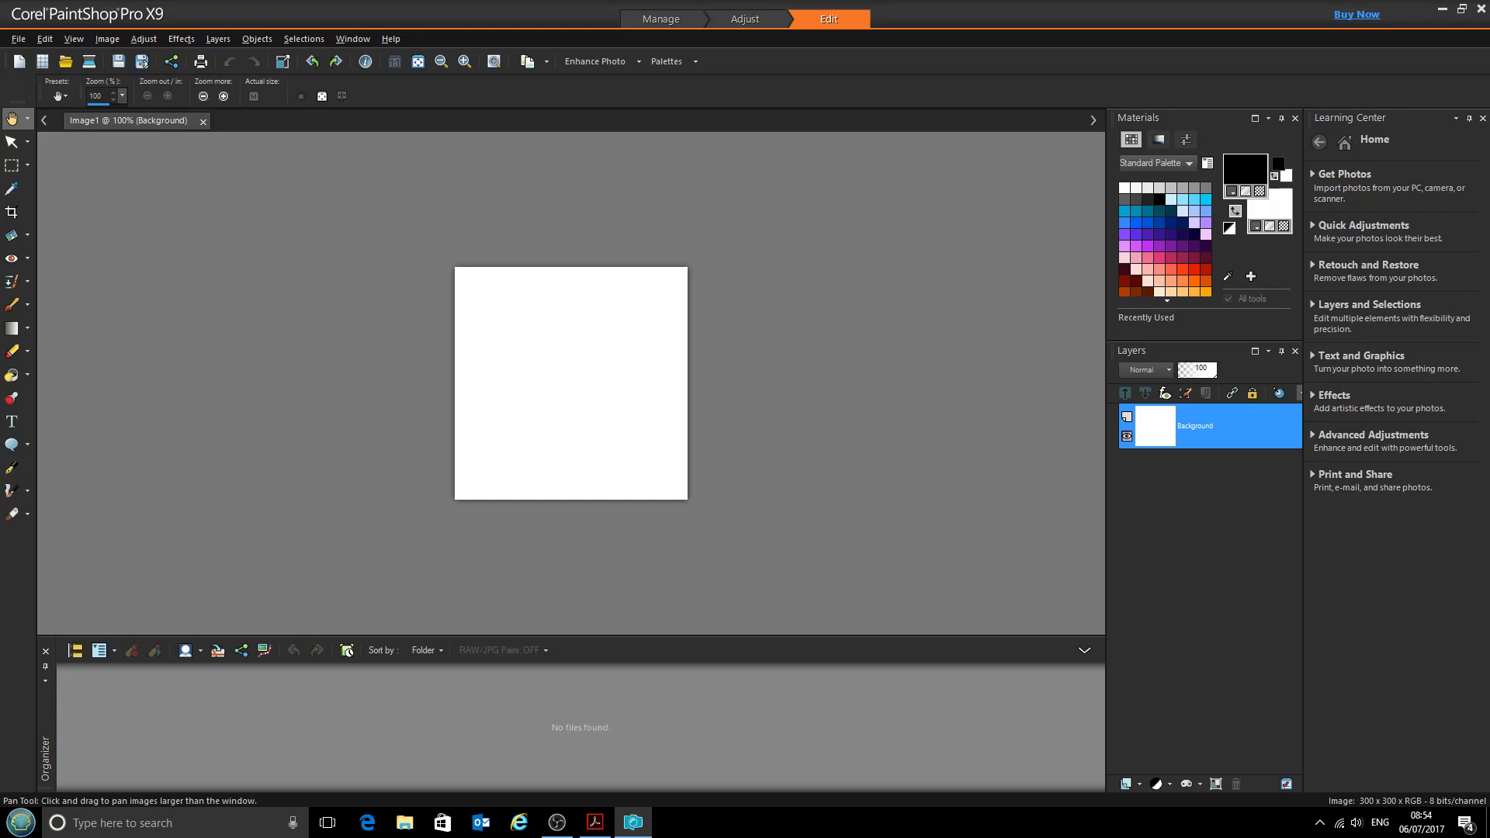
click(33, 37)
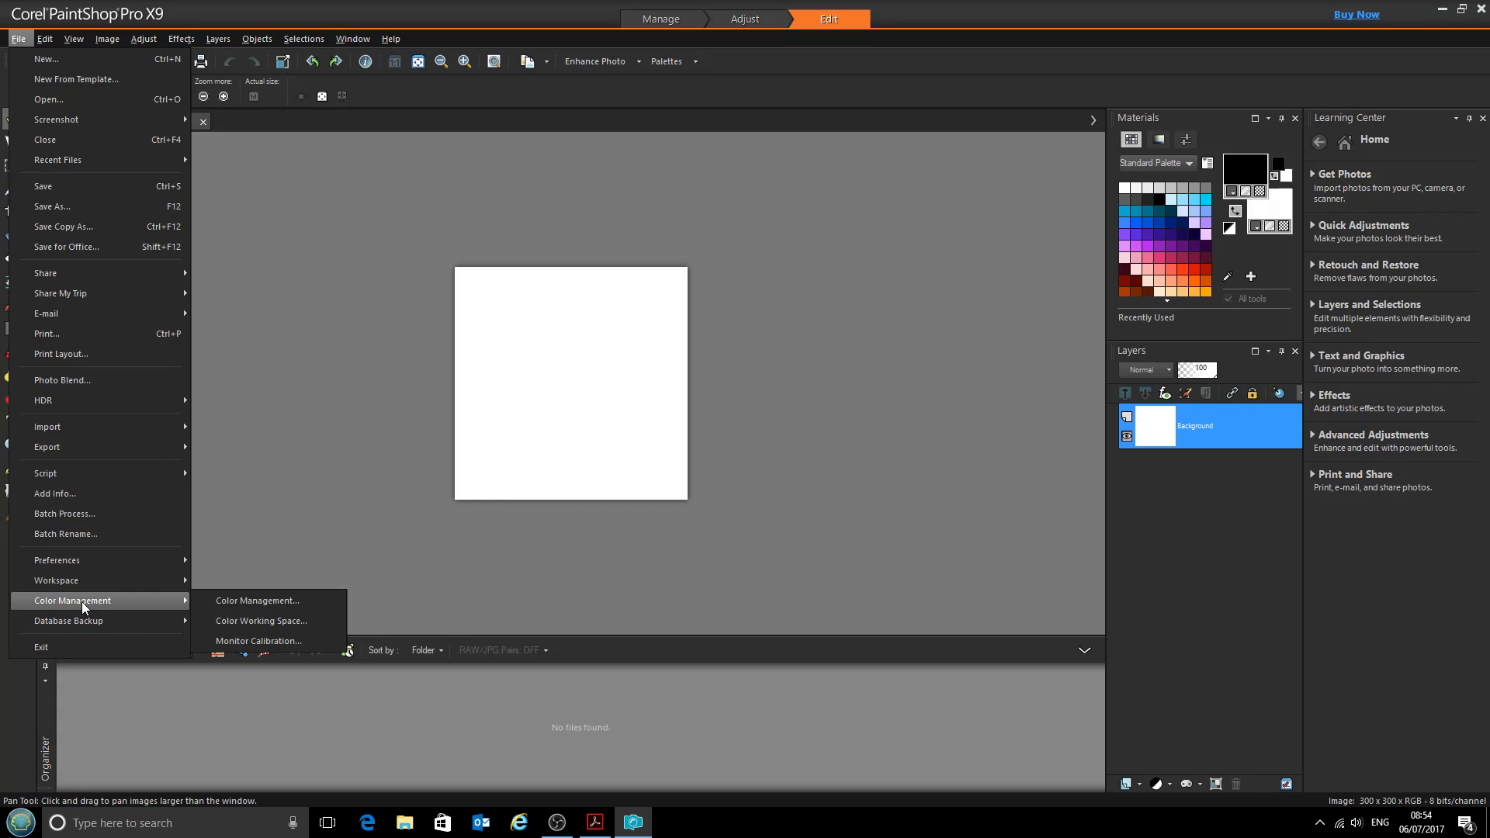
Set colour management to the Ricoh CityInk printer profile with Proof rendering intent
click(257, 600)
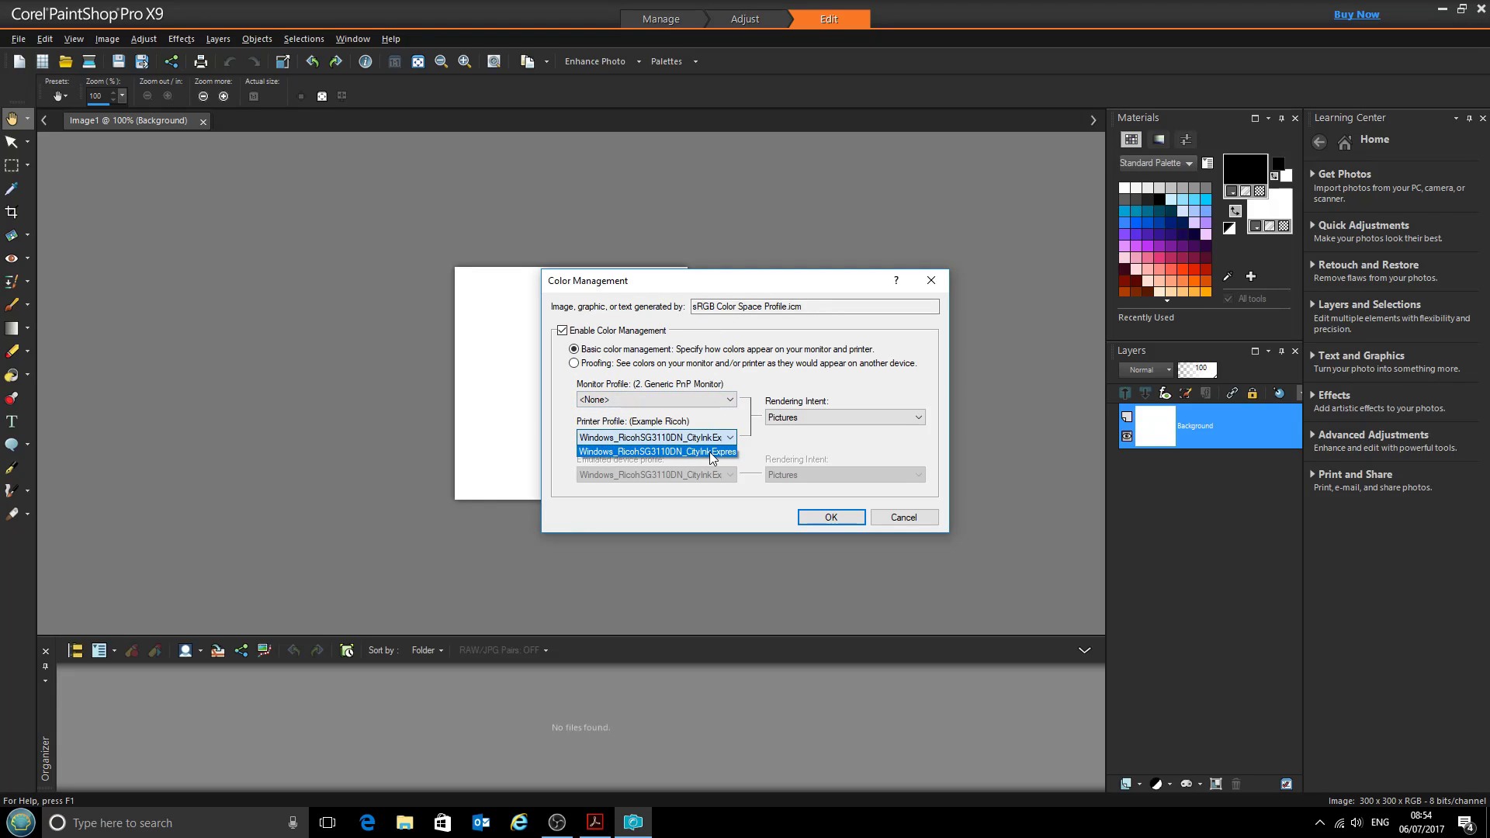
click(657, 451)
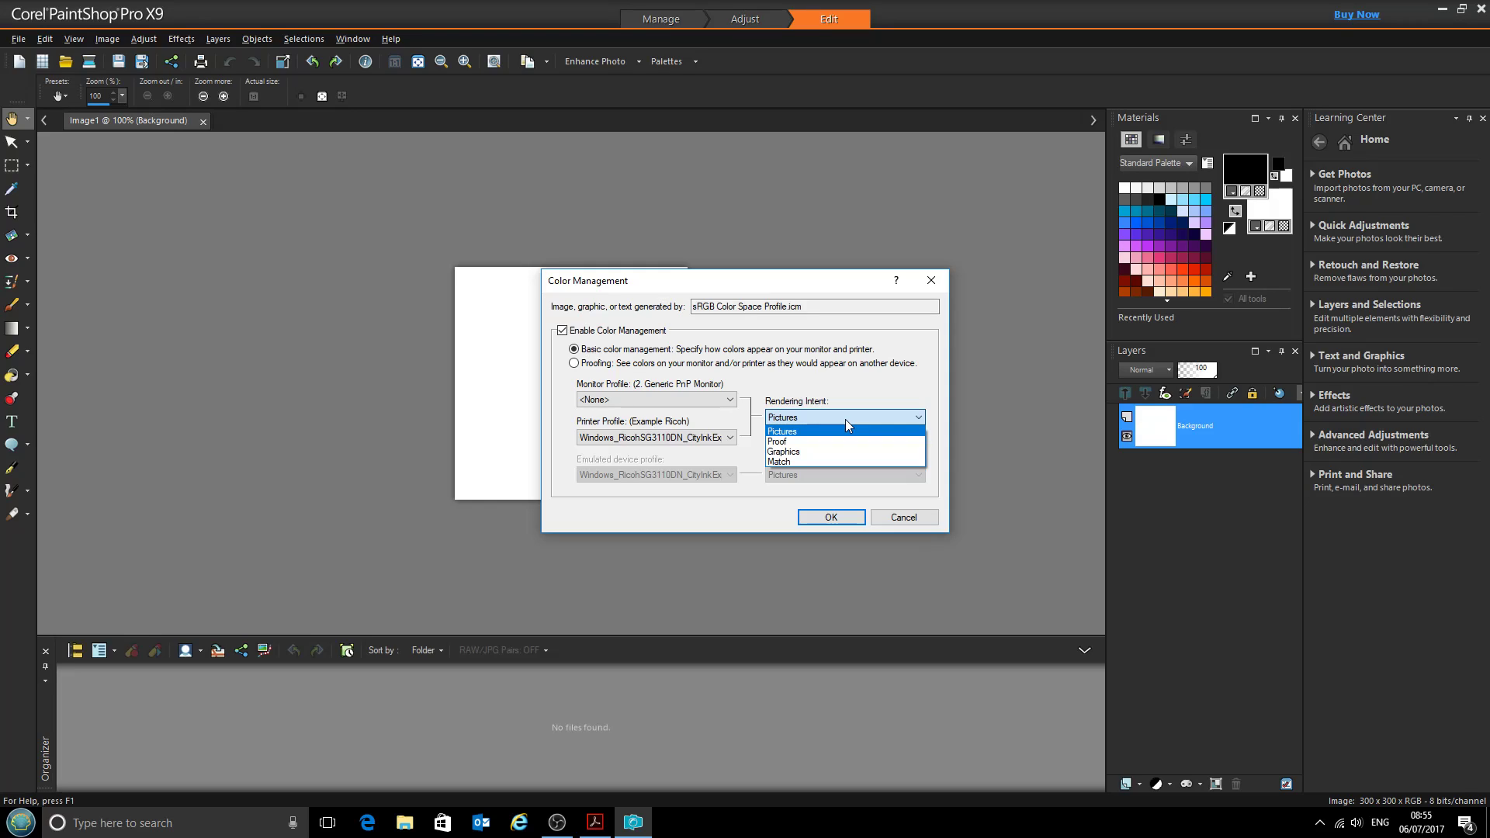
mouse_move(833, 433)
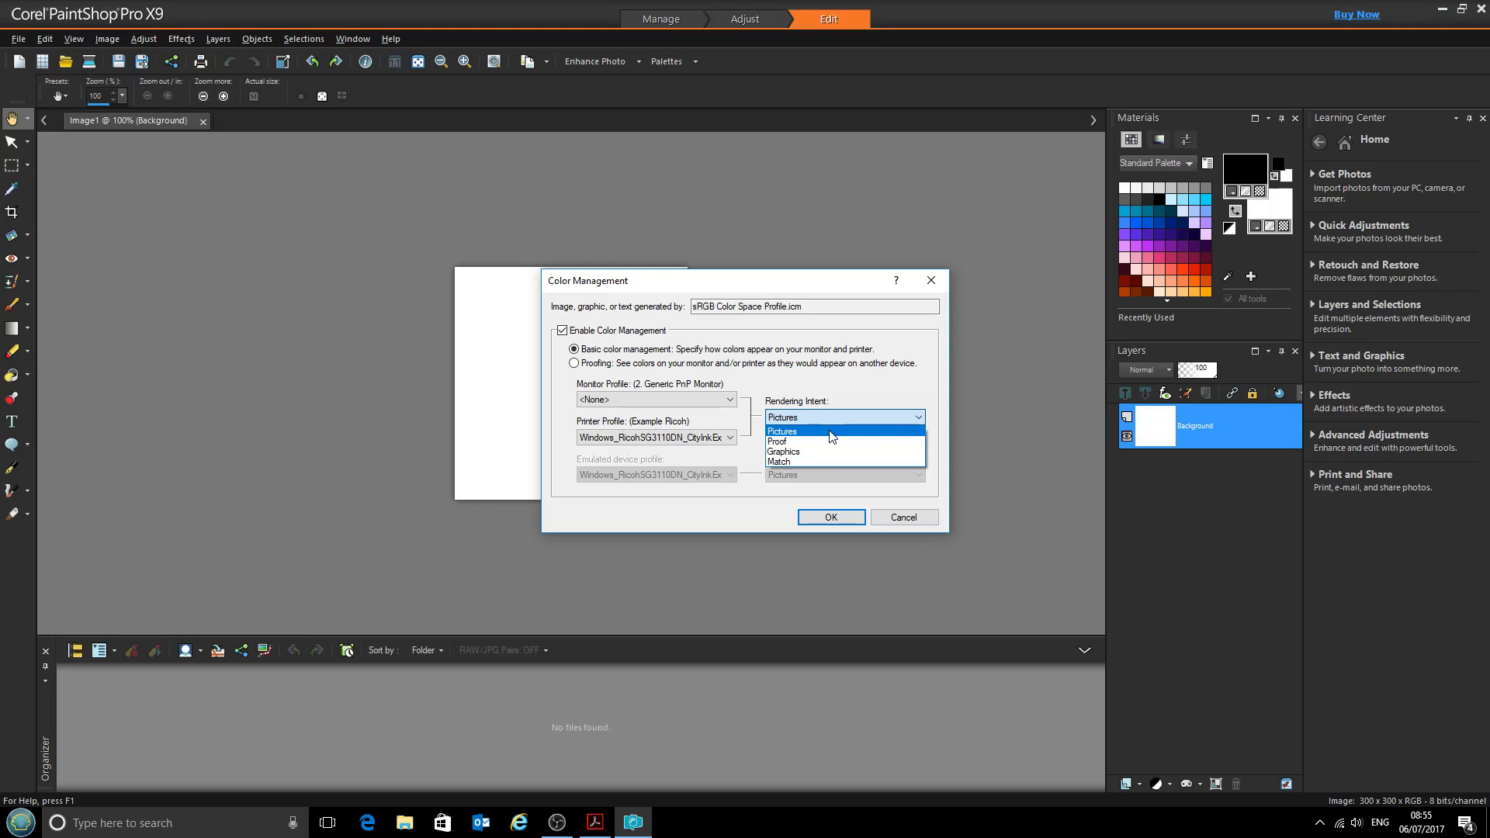
mouse_move(804, 444)
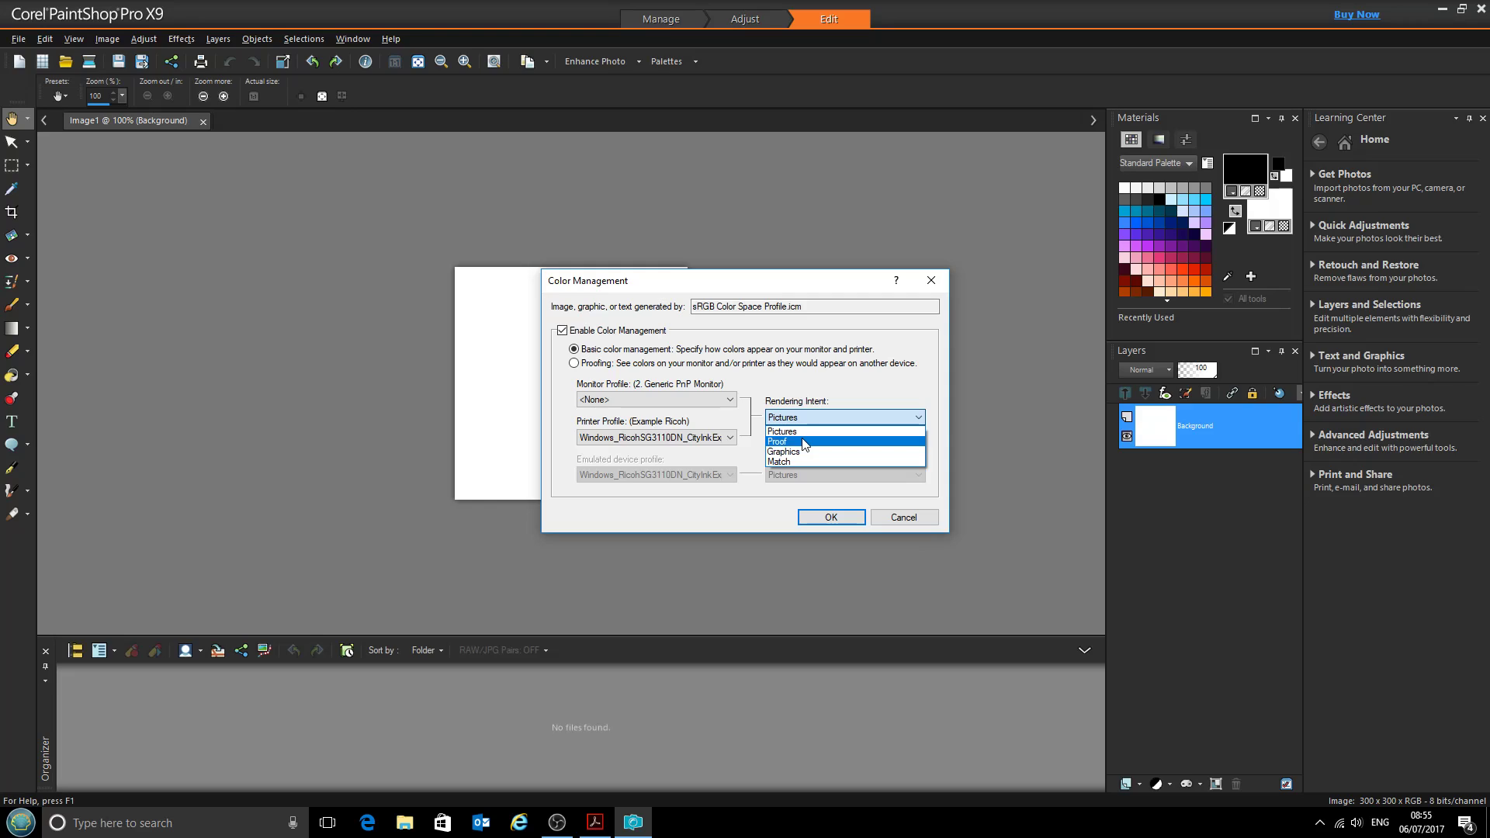
click(777, 441)
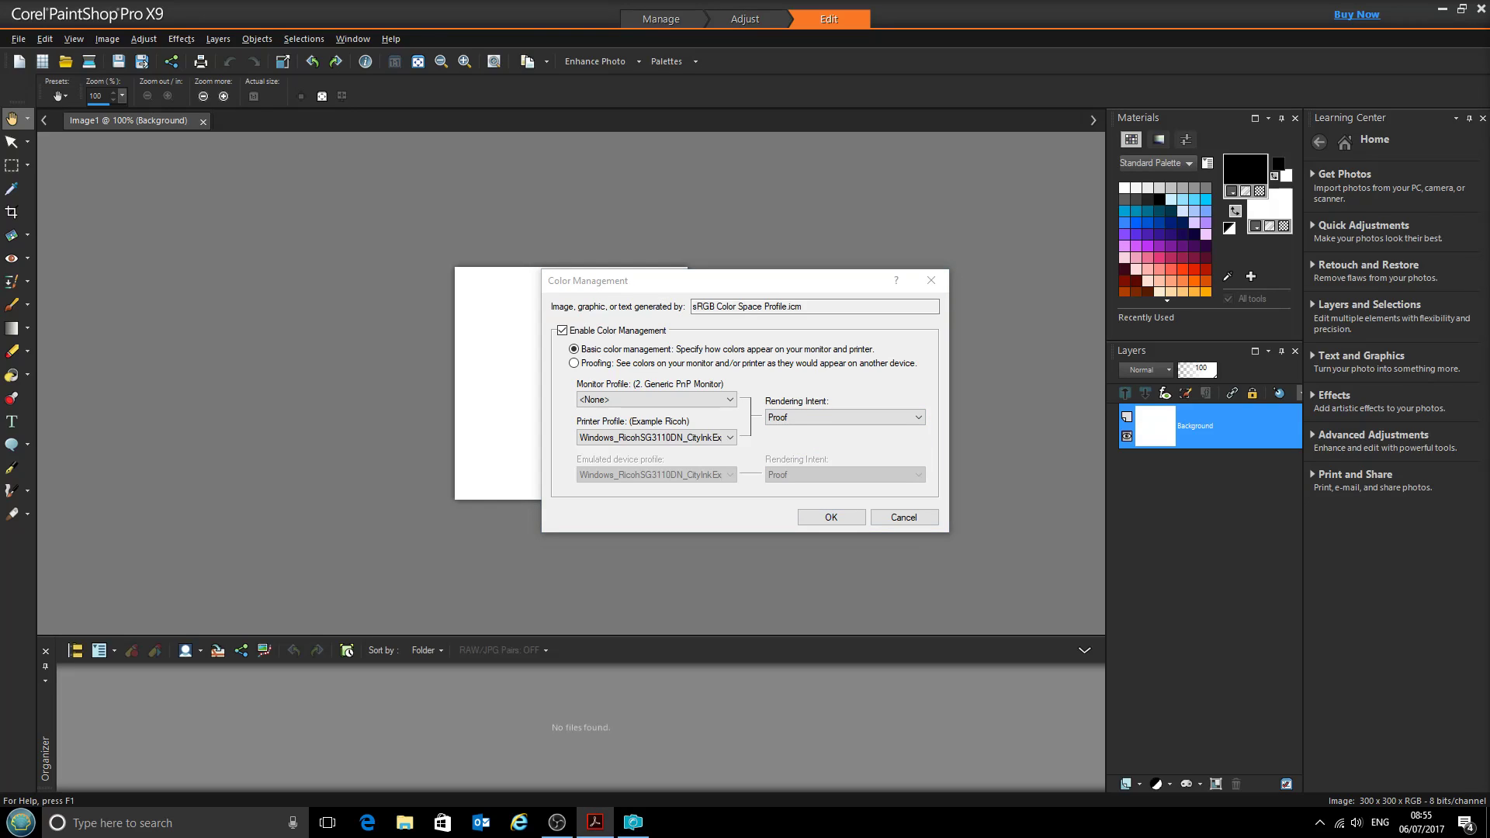
mouse_move(835, 537)
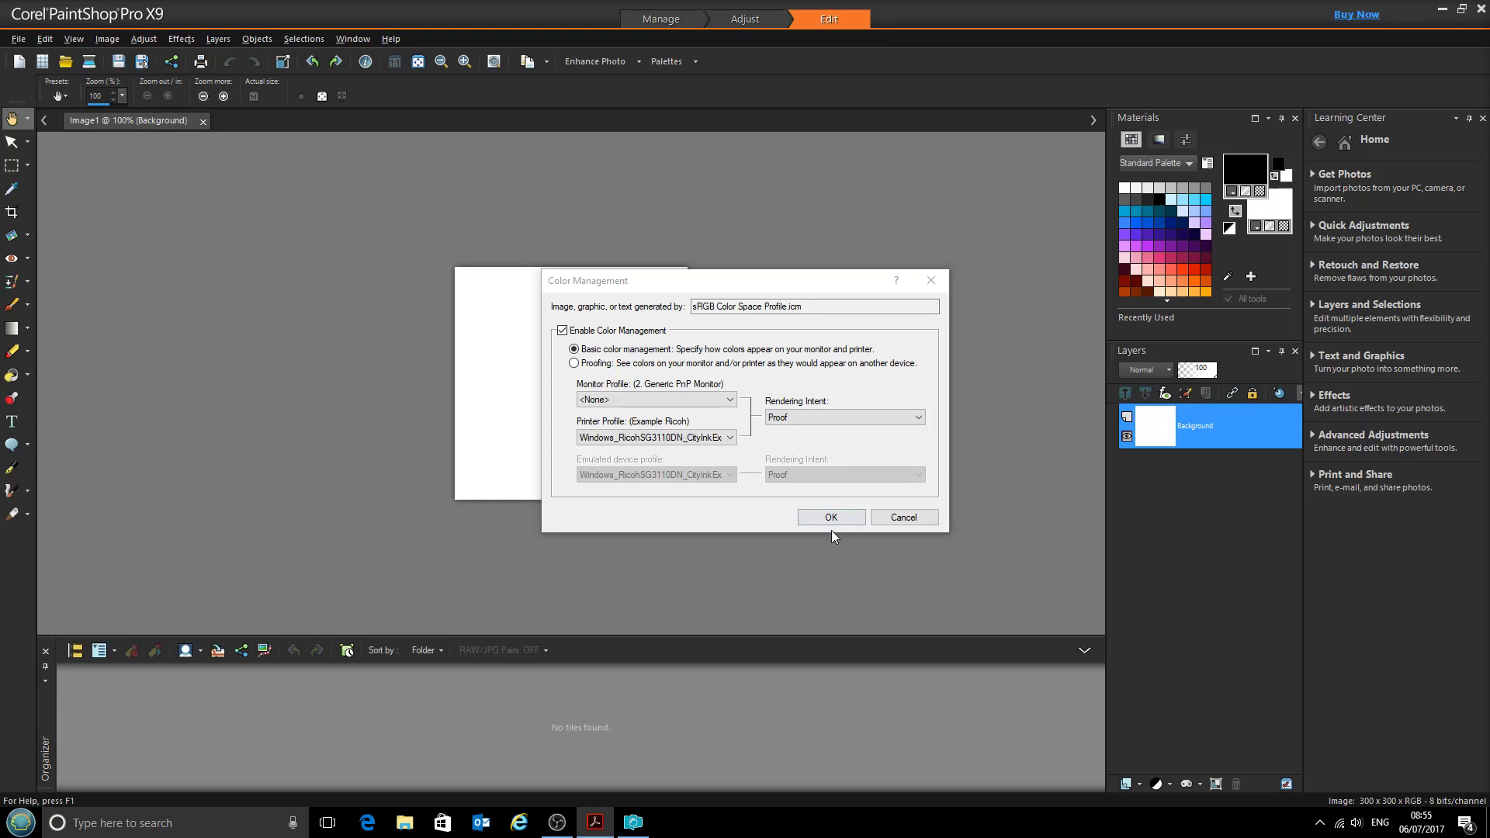
click(831, 517)
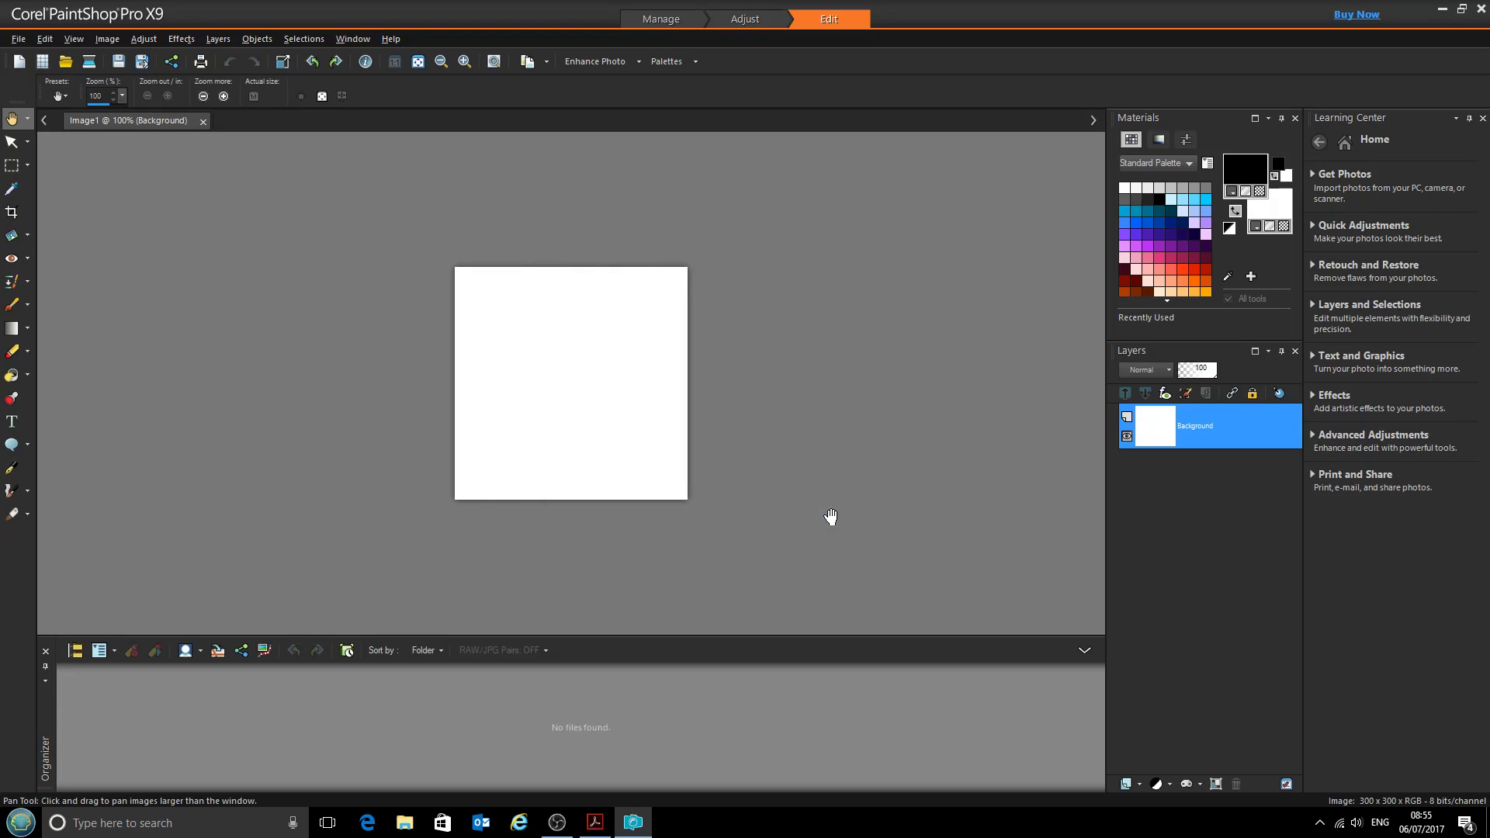
mouse_move(825, 435)
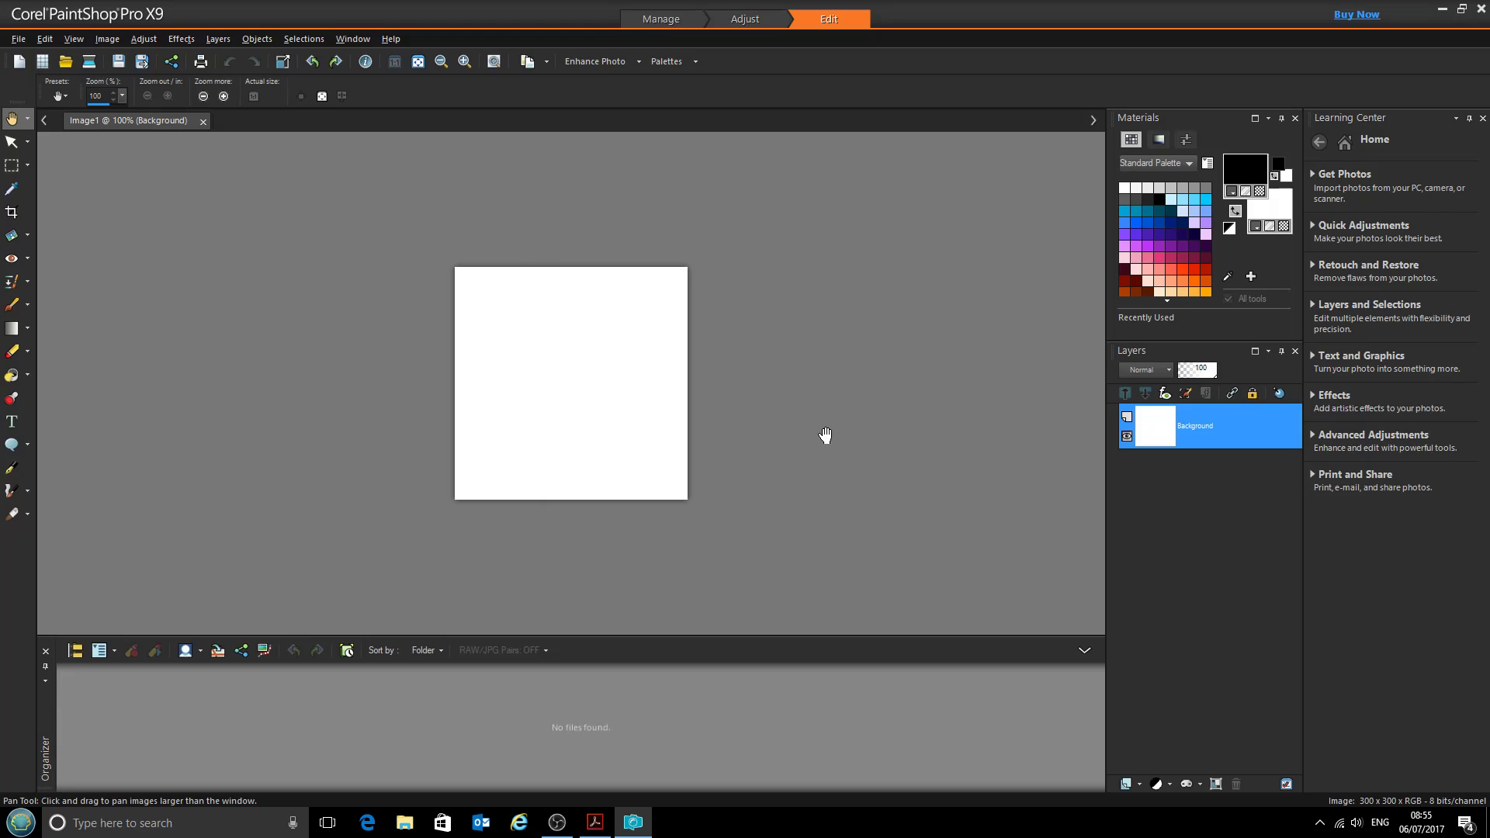